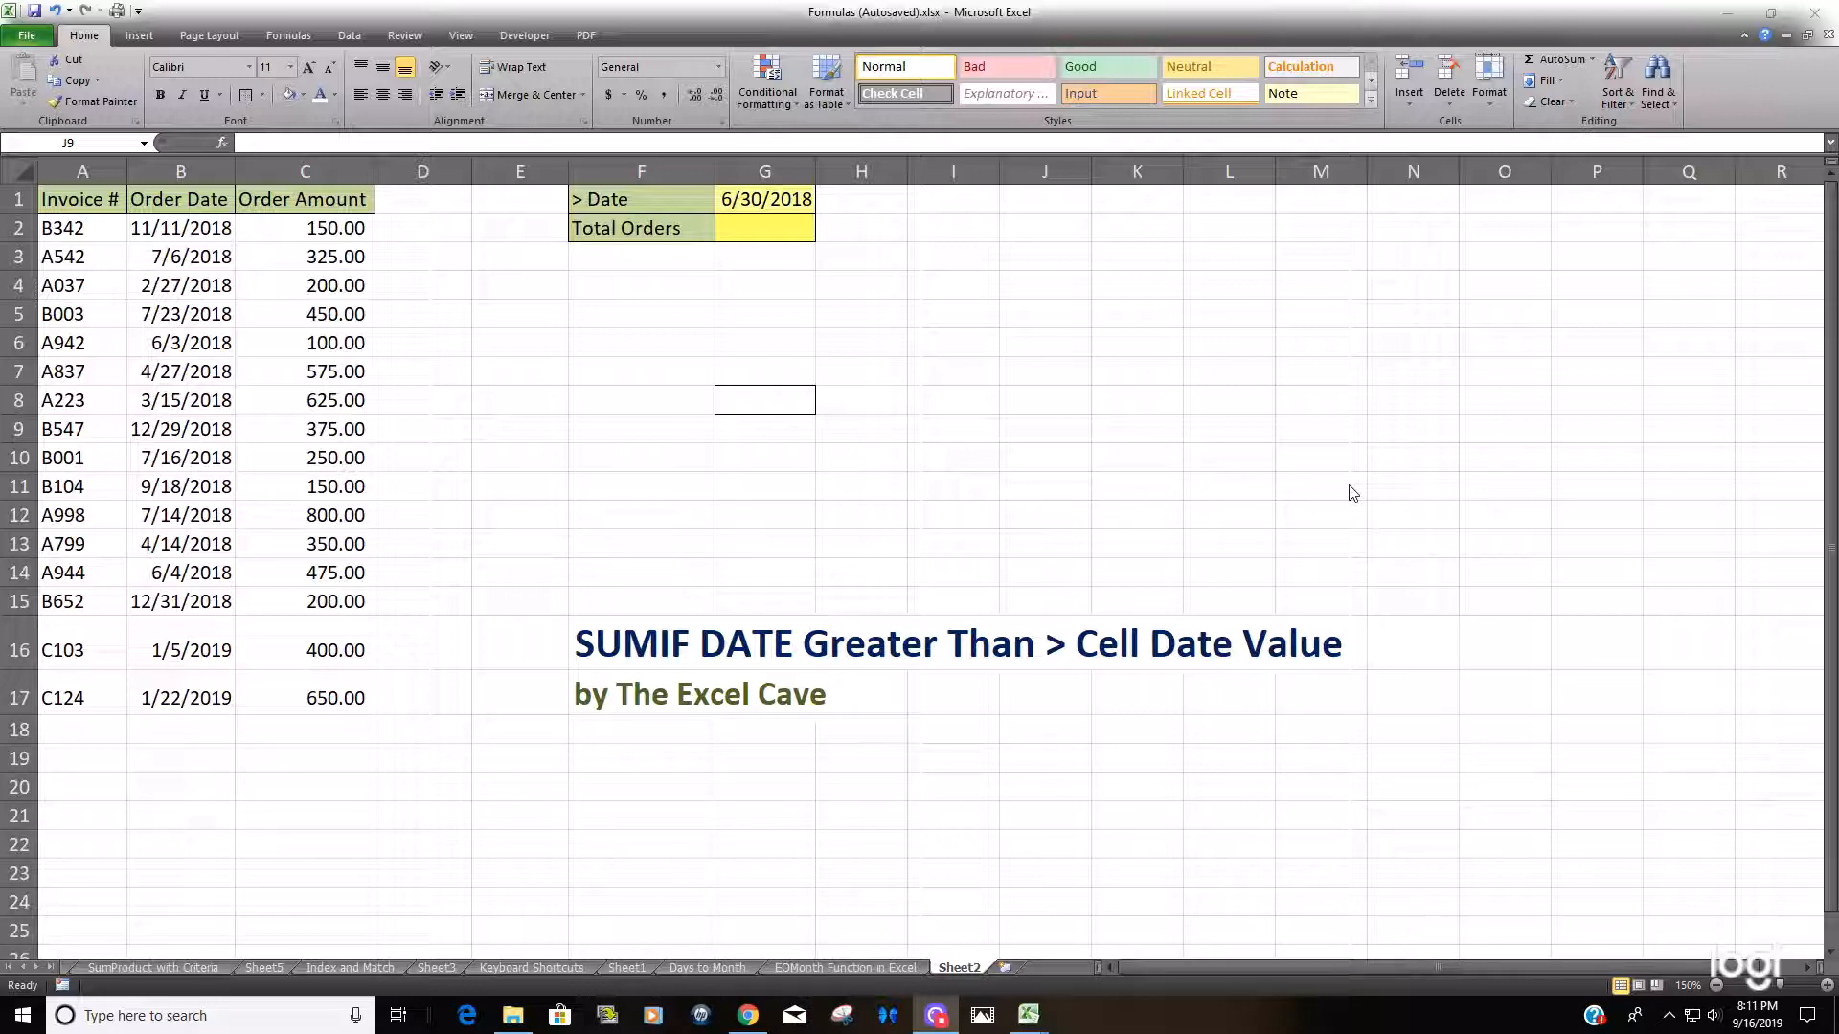
mouse_move(180, 701)
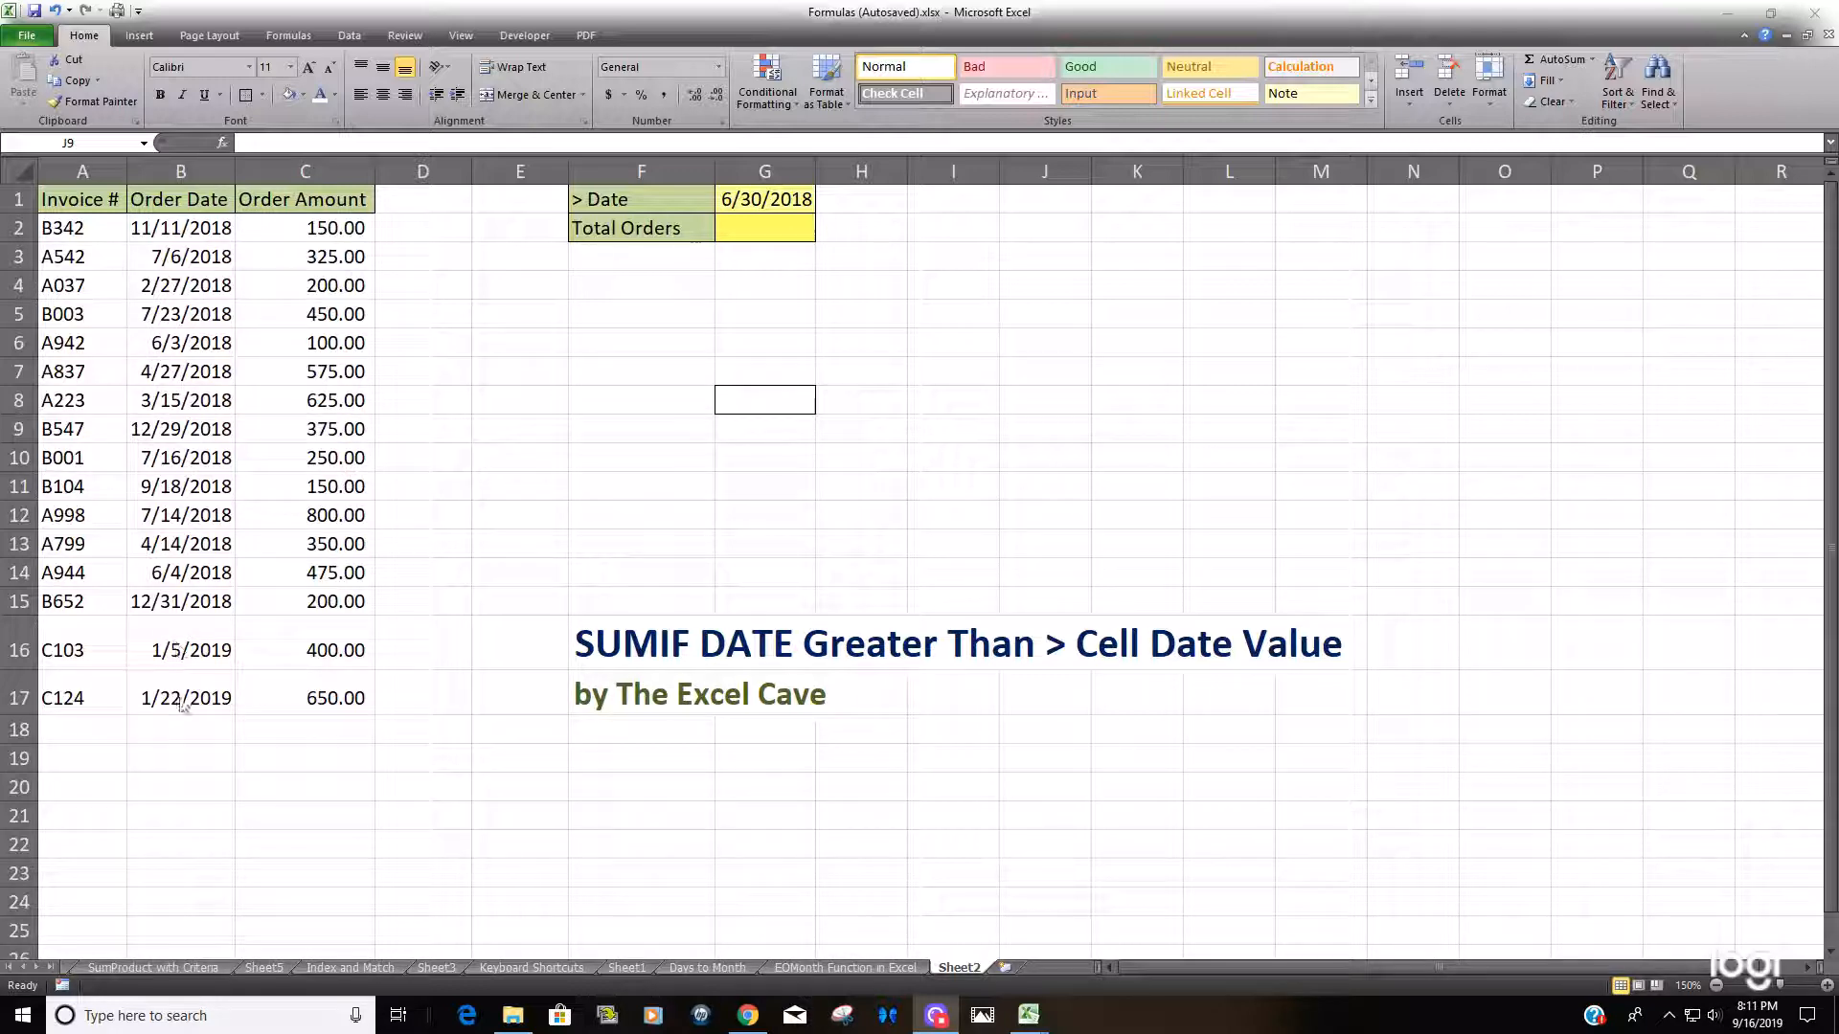
mouse_move(998, 390)
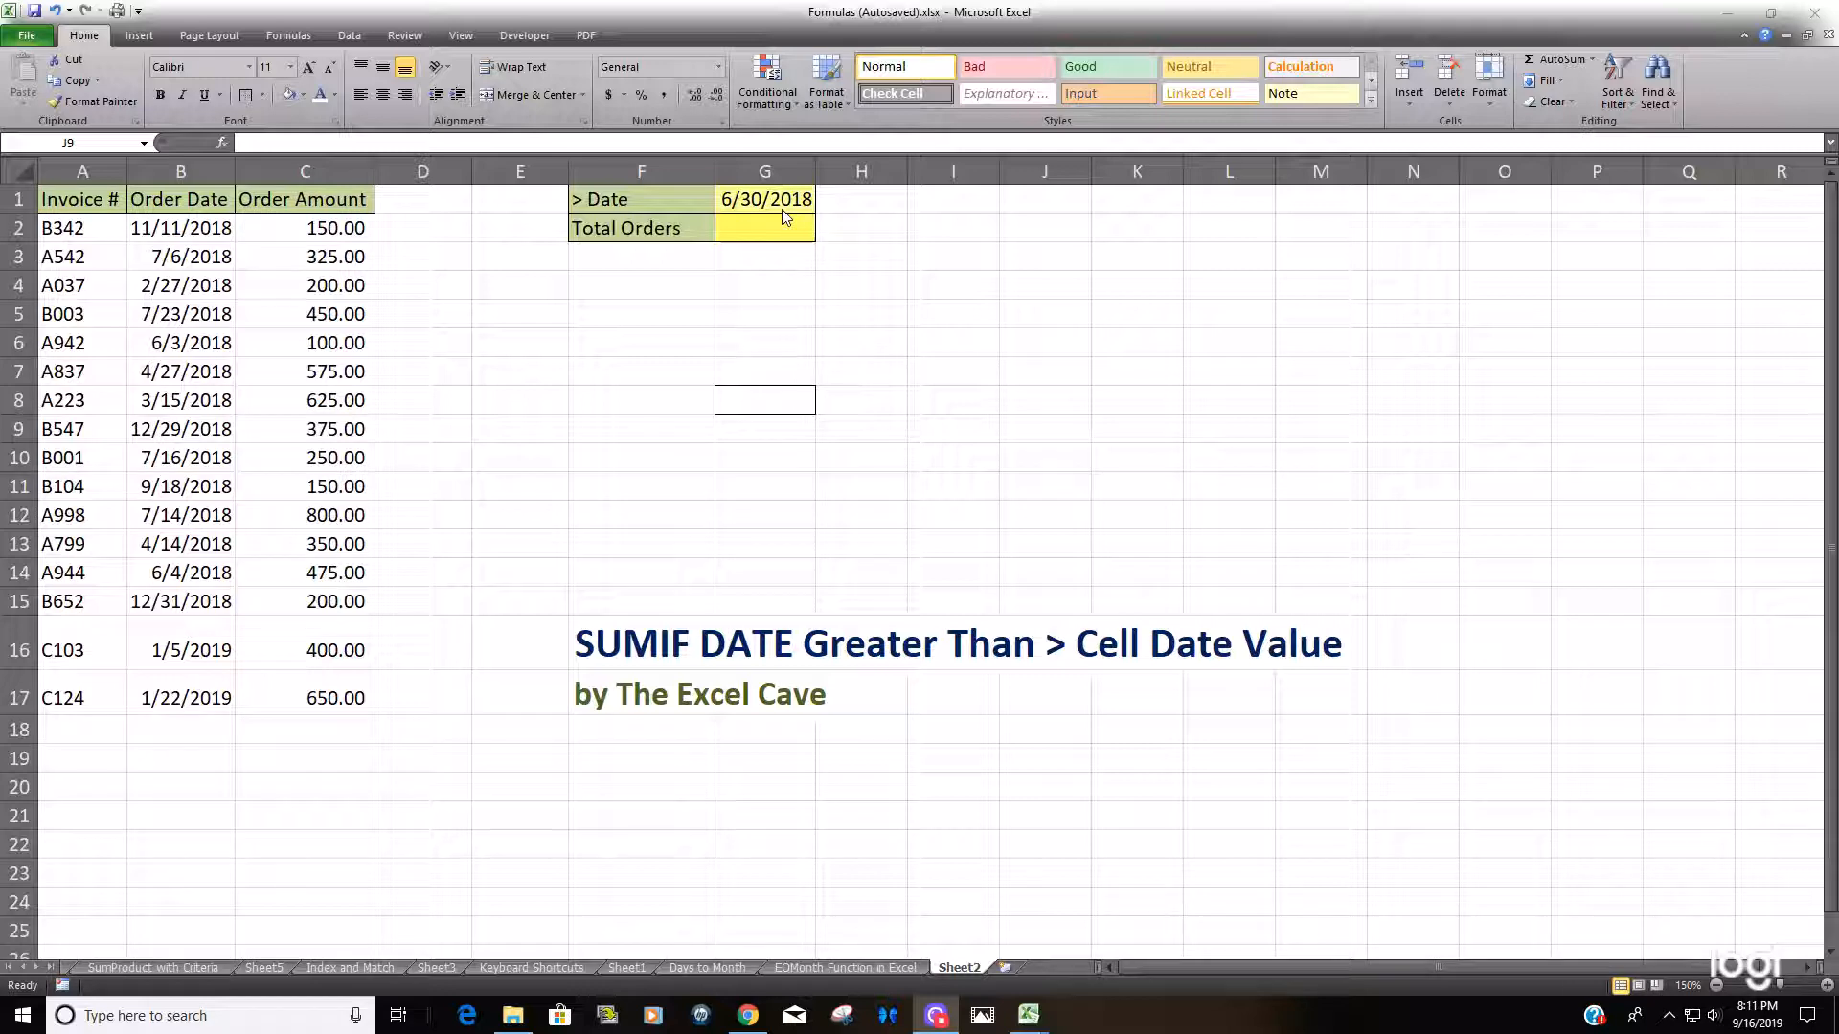
Step: Review the G1 cutoff date and the Order Date column, then settle on G2 for the total
click(1042, 427)
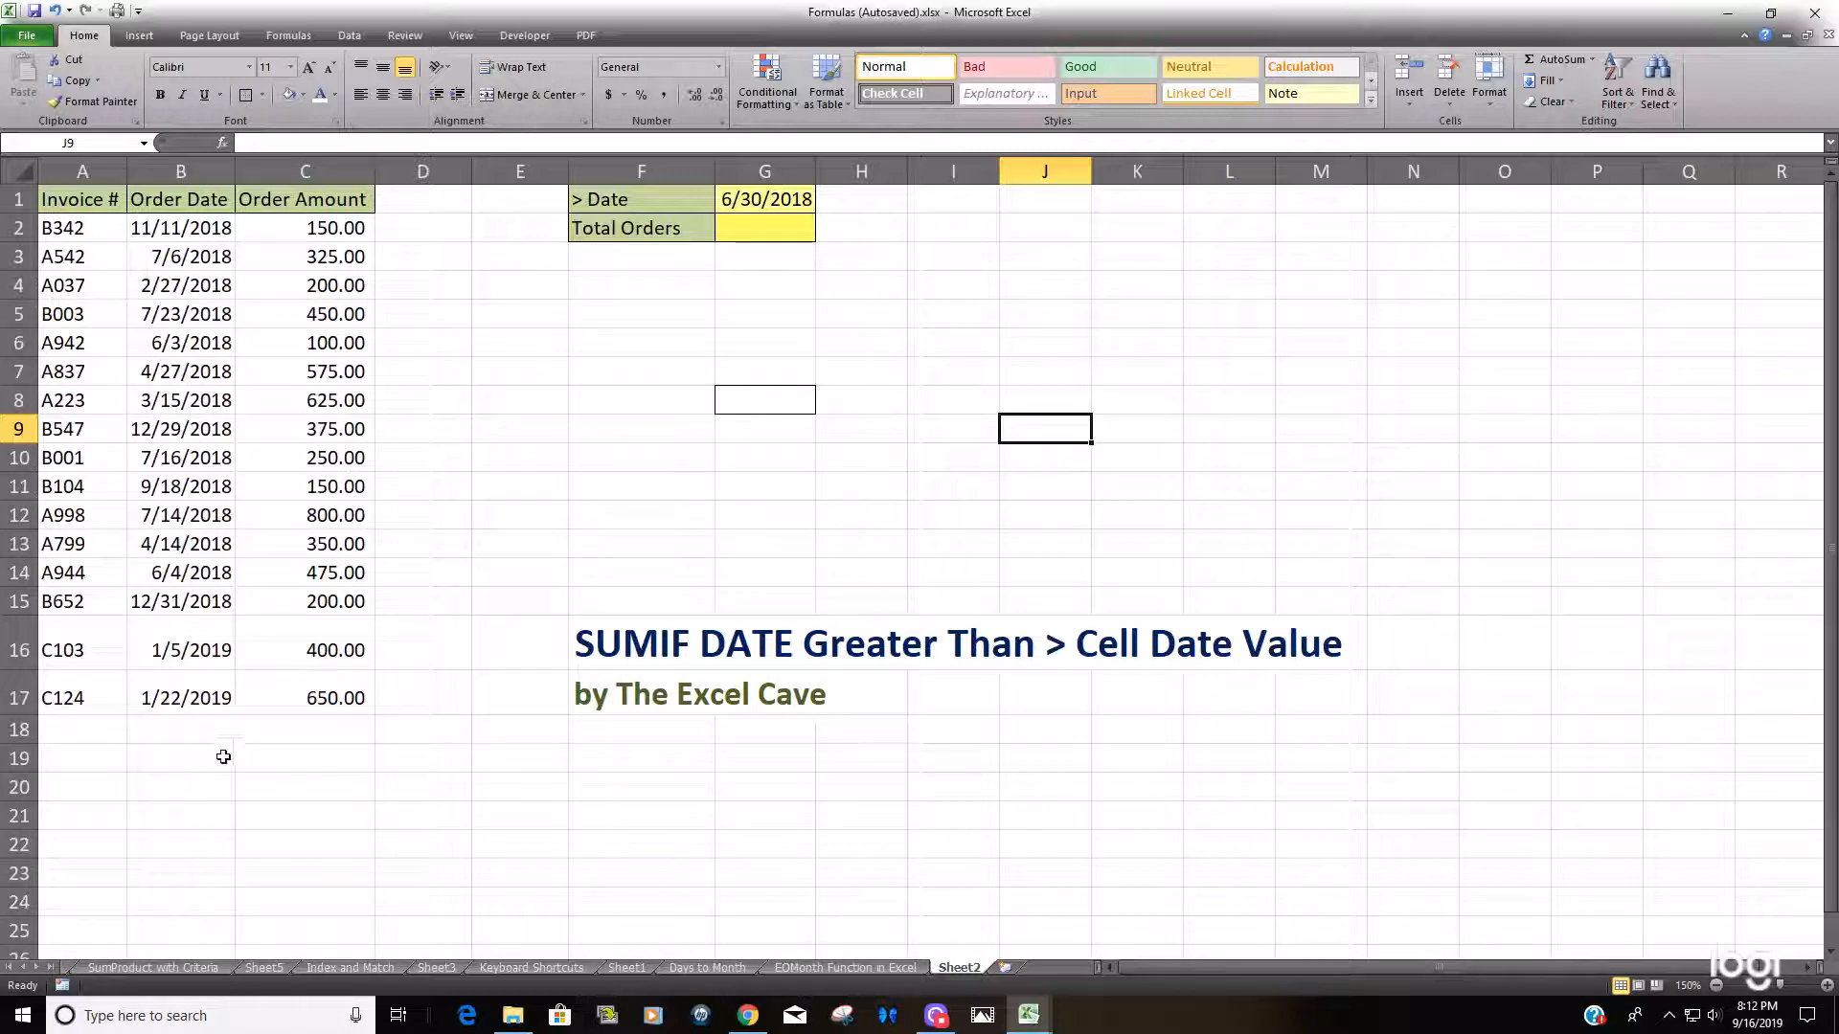
mouse_move(691, 247)
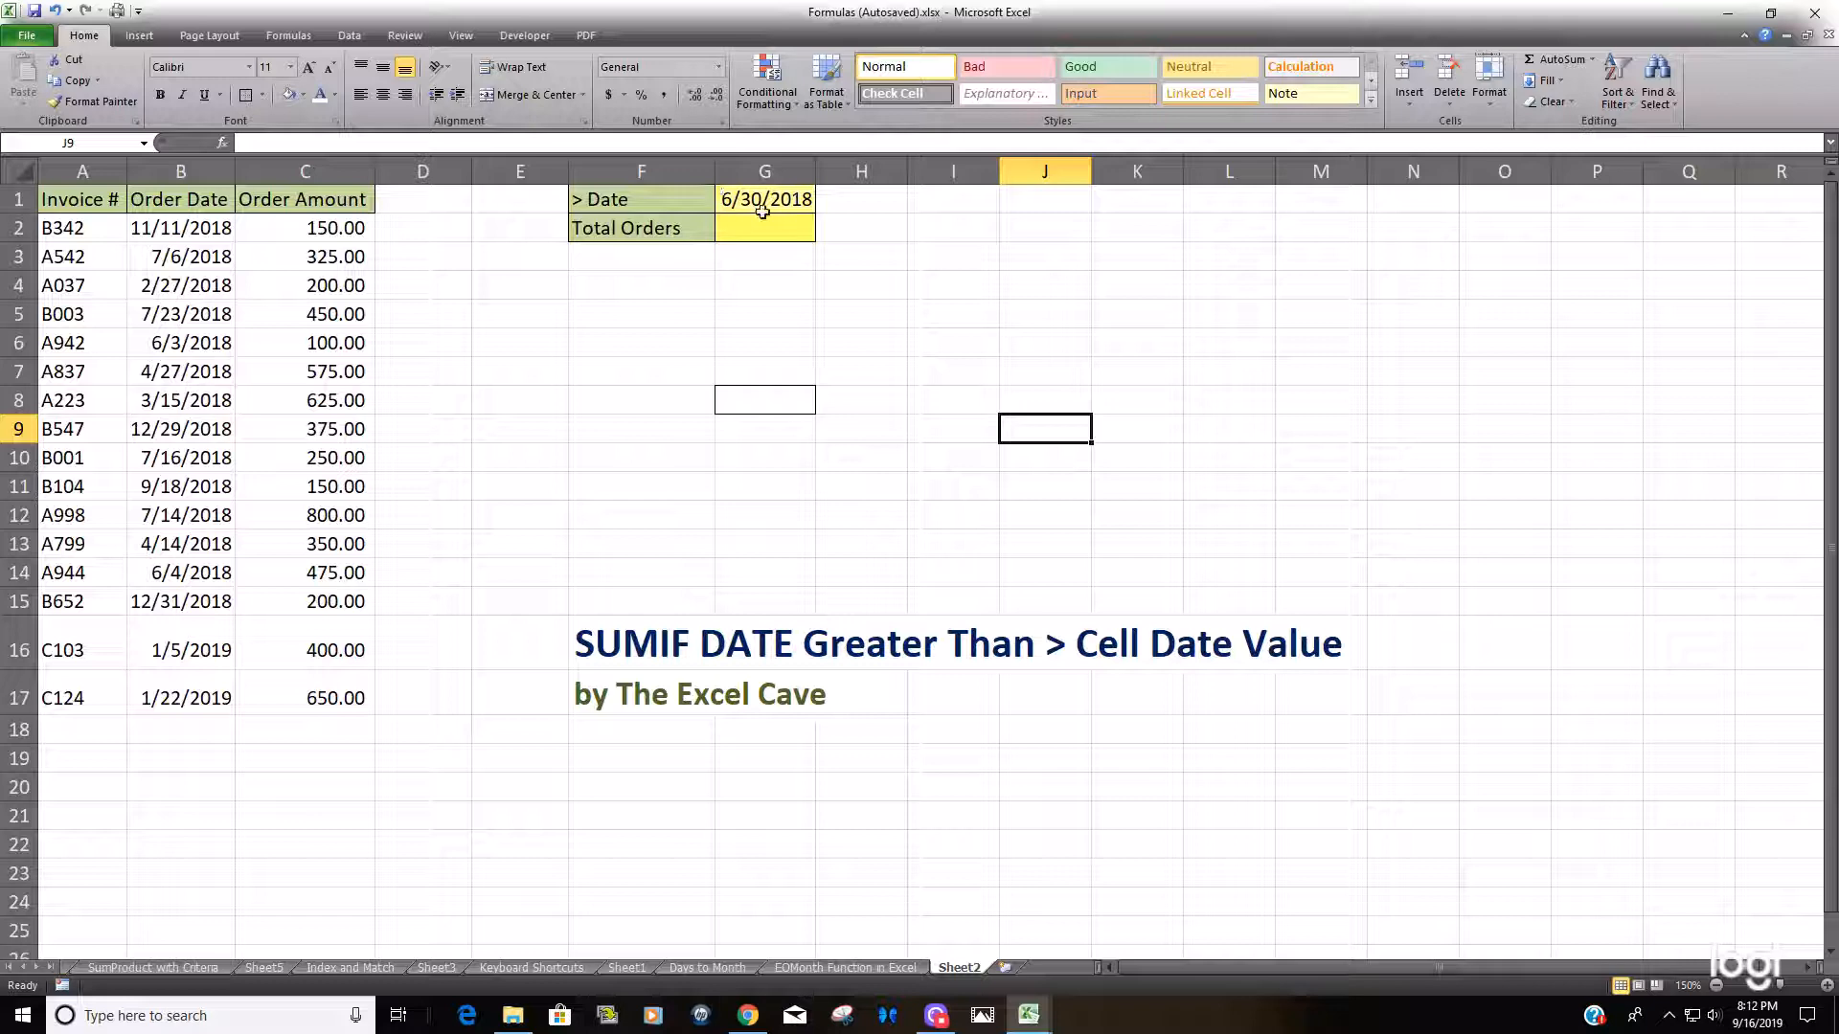
click(764, 228)
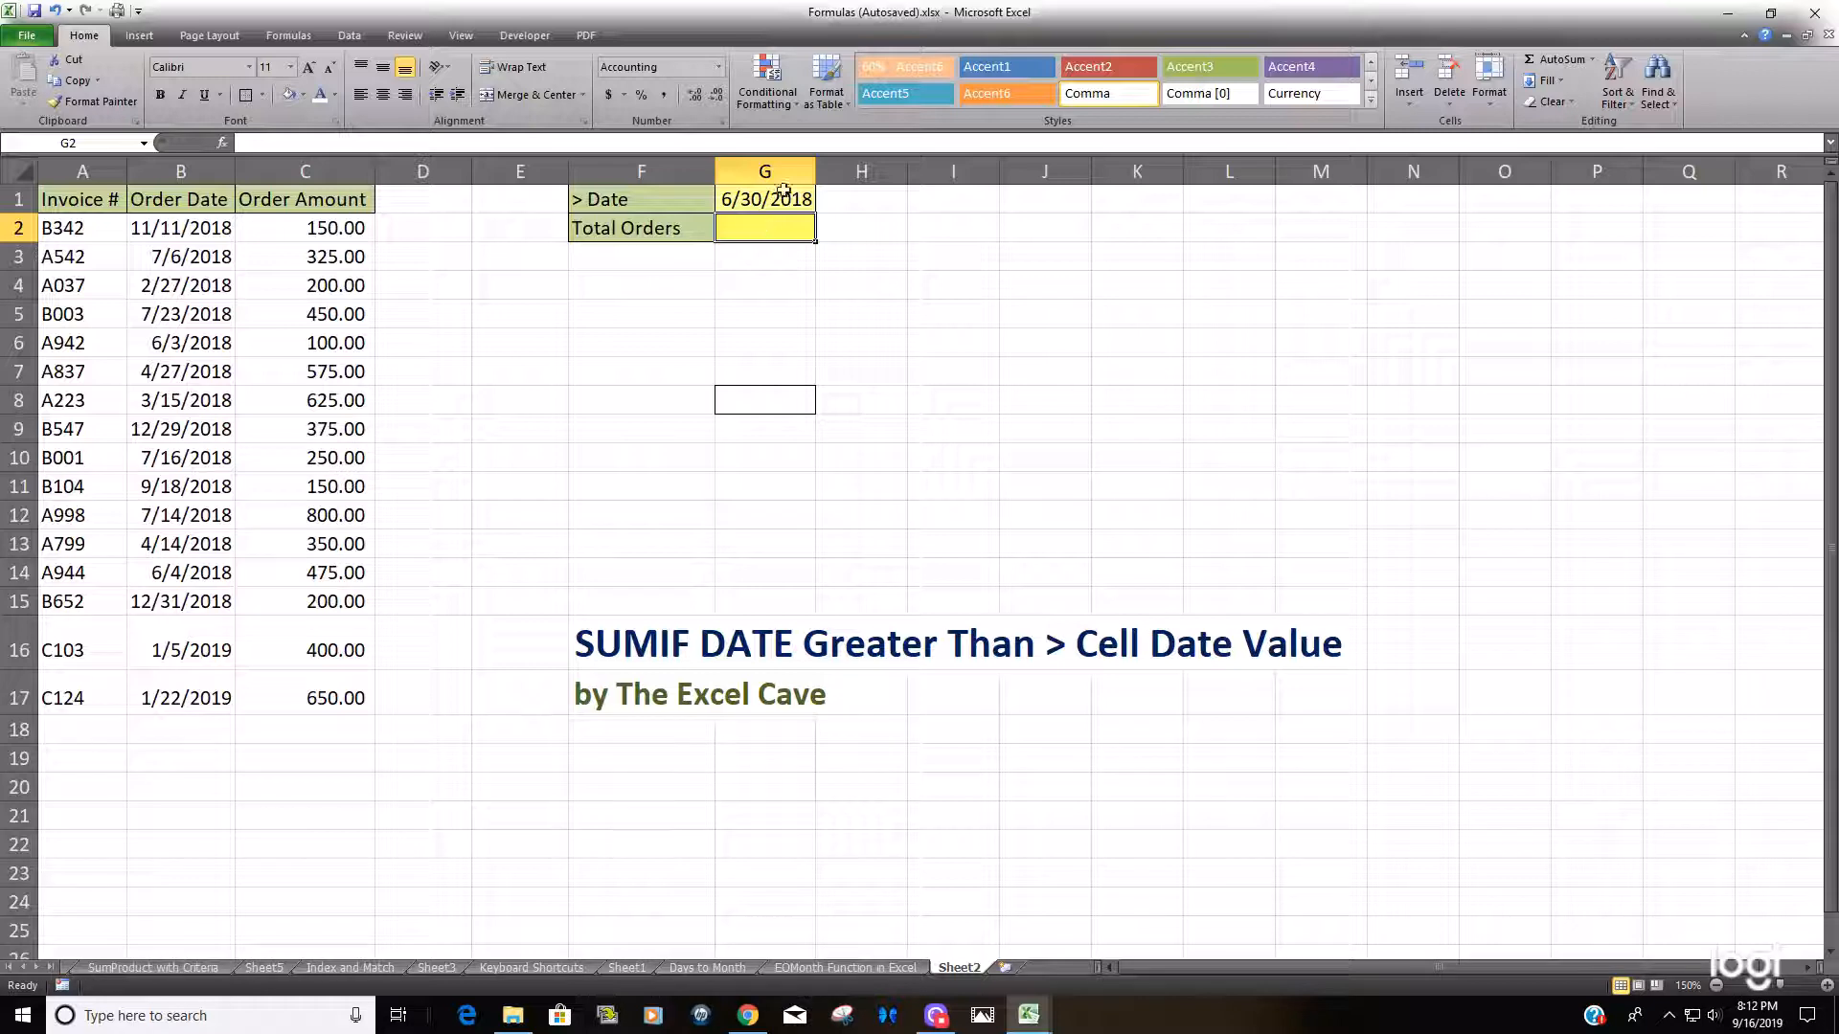
click(764, 198)
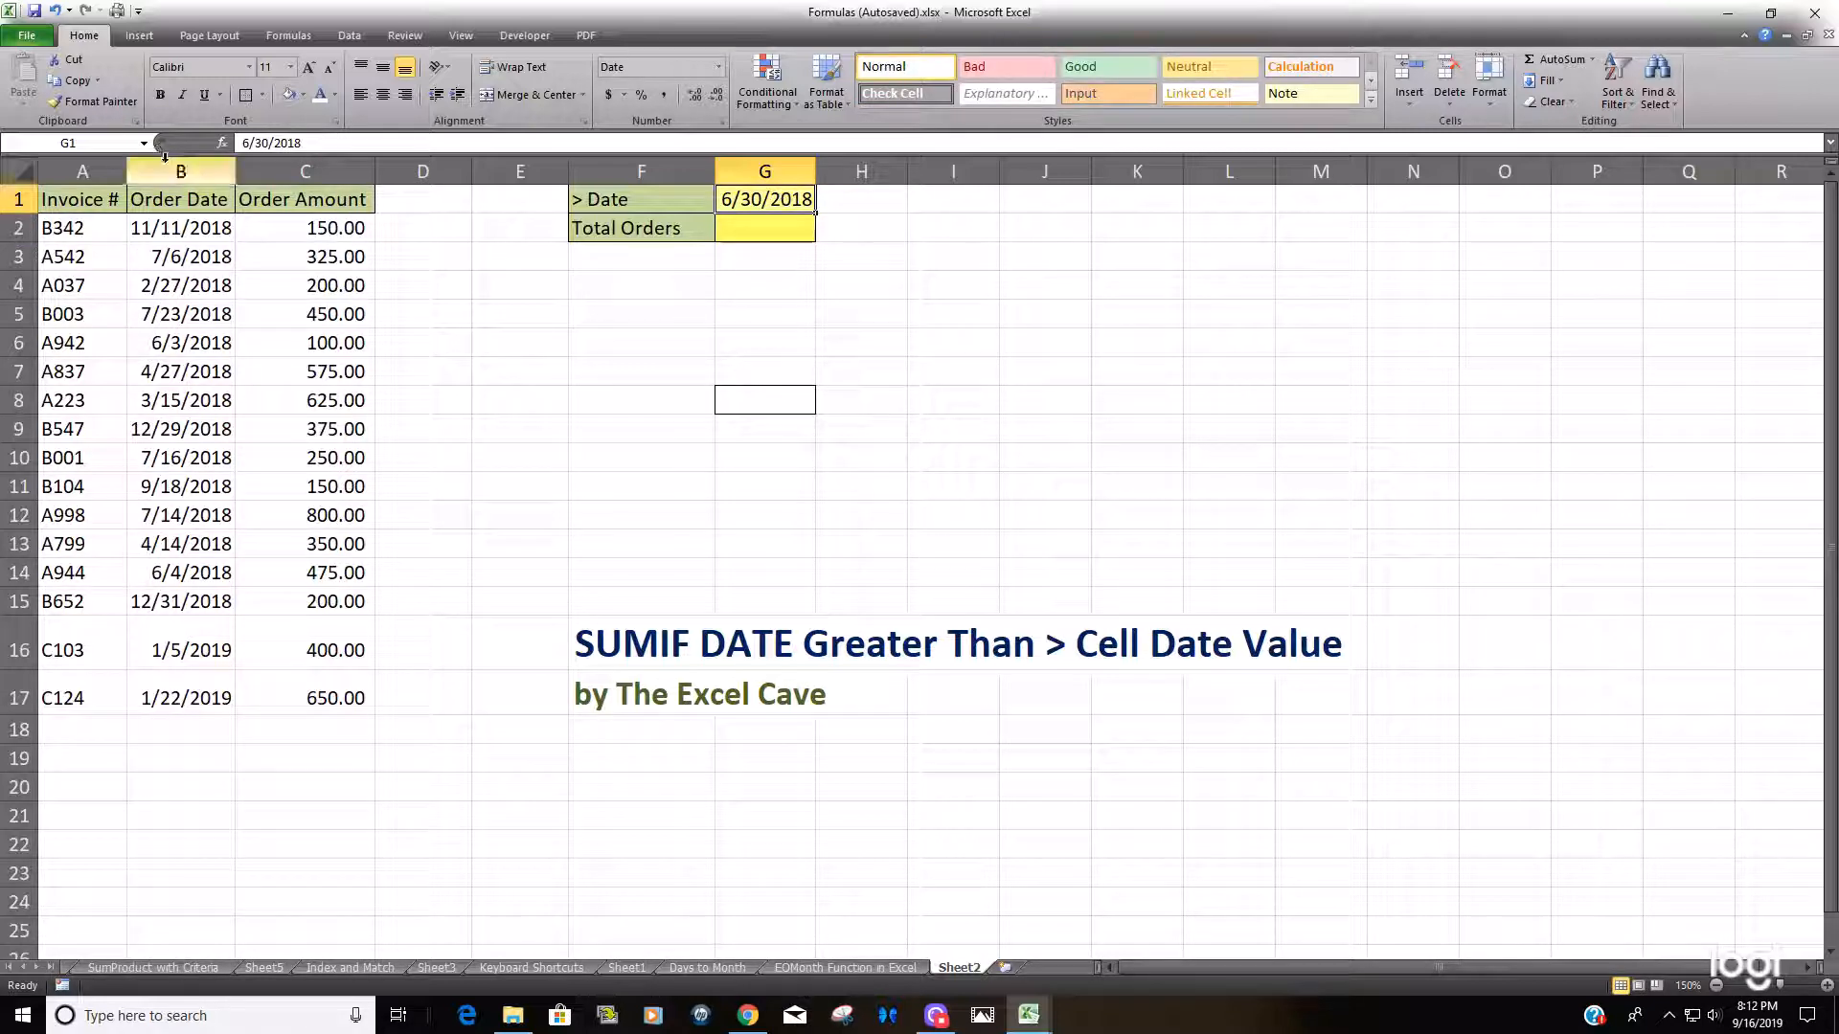
click(180, 171)
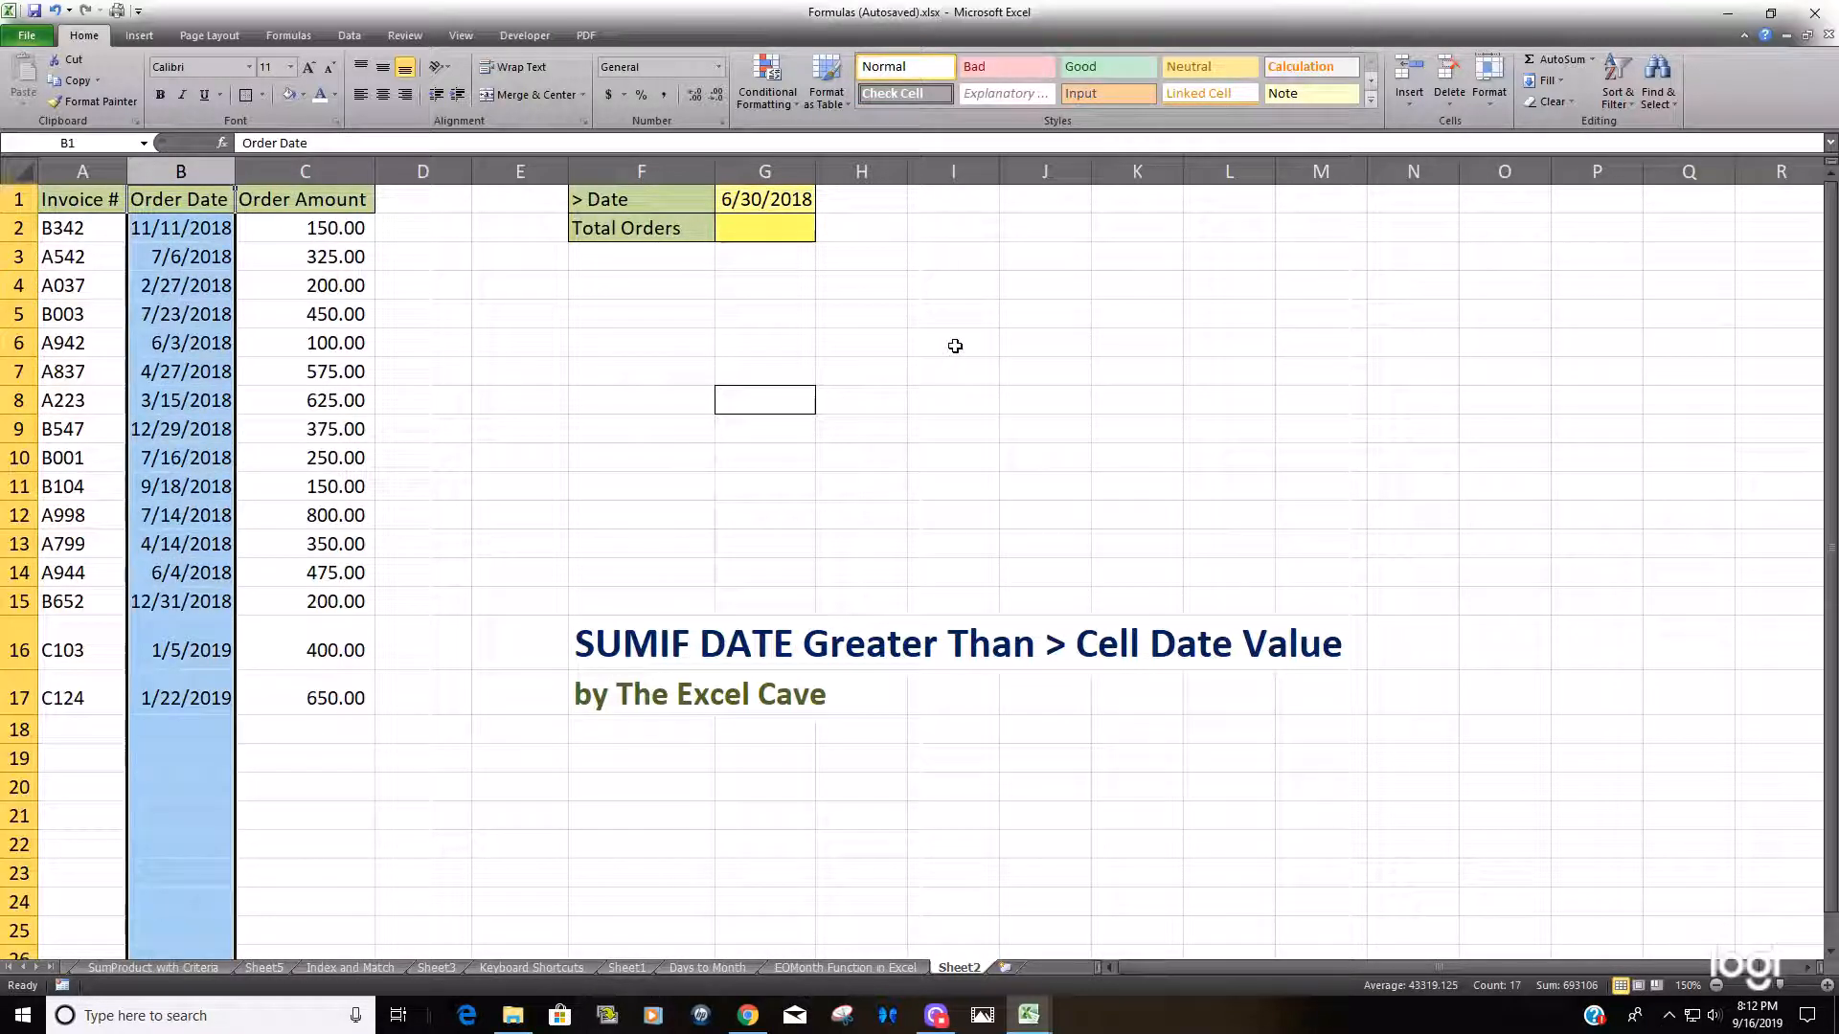
click(764, 228)
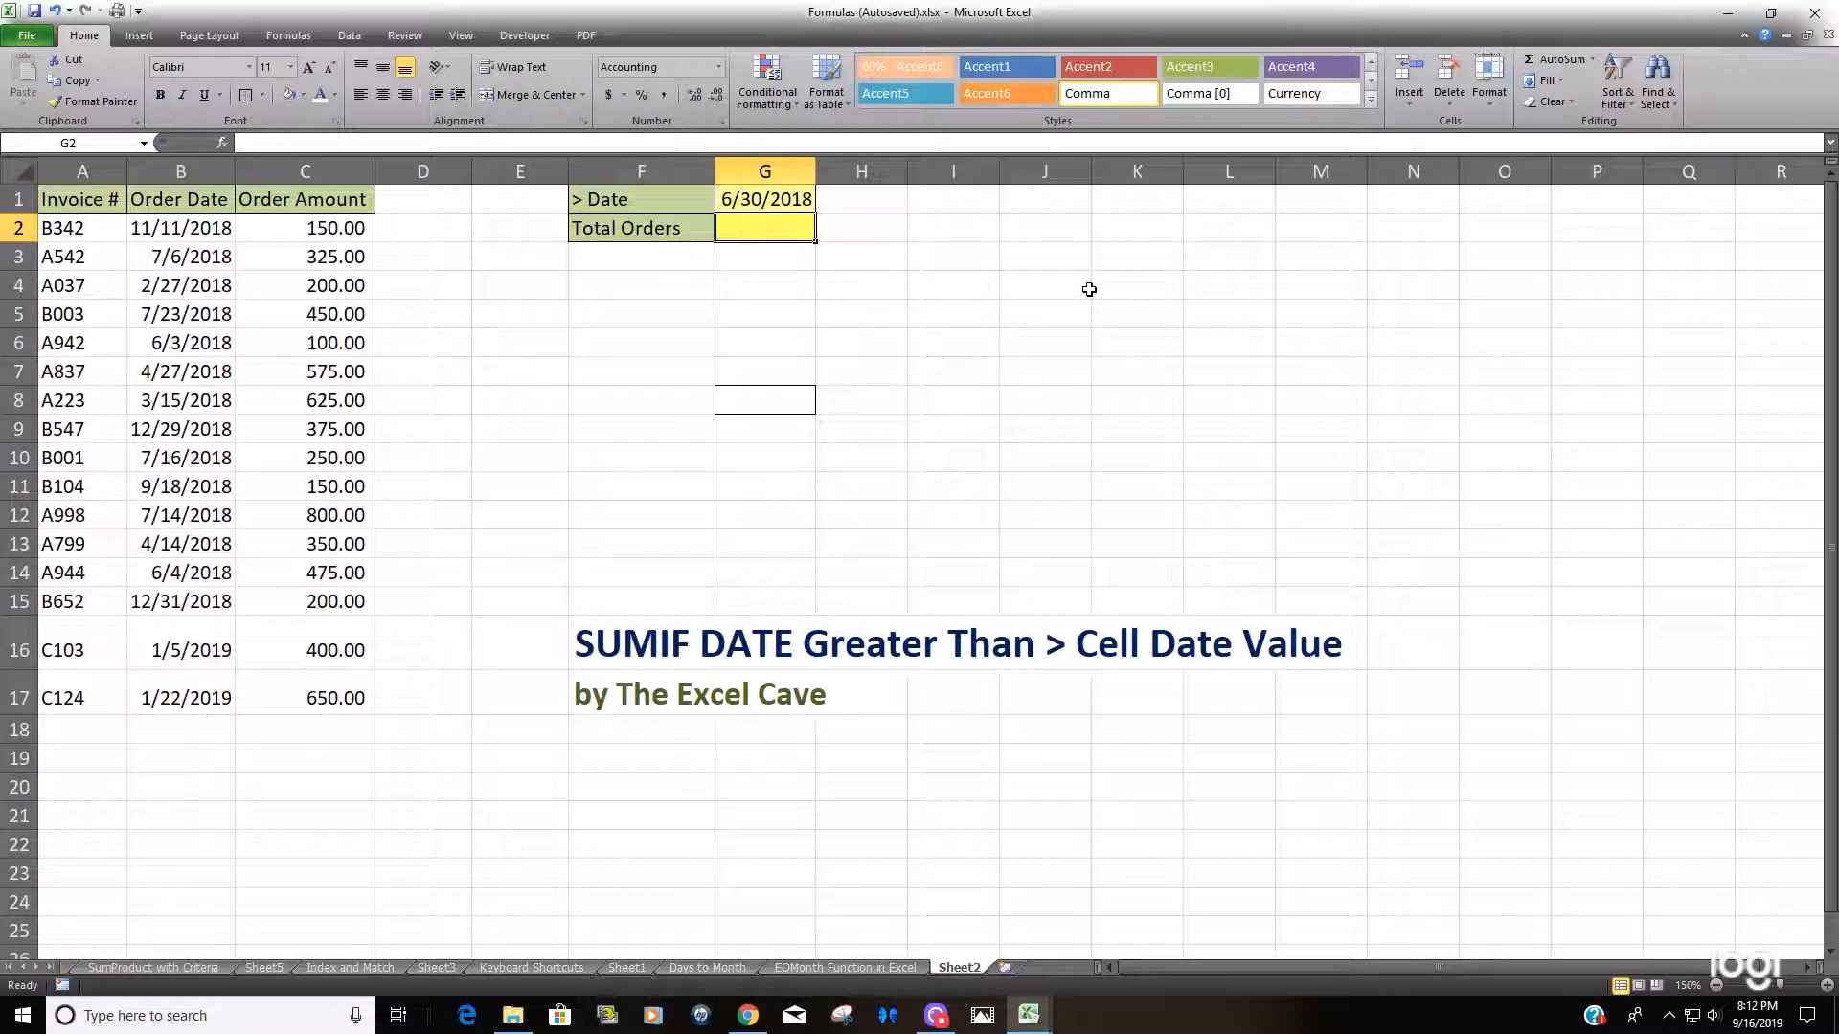
Step: Start =Sumif( in G2 with the absolute Order Date column $B:$B as its range
text(=Sumif()
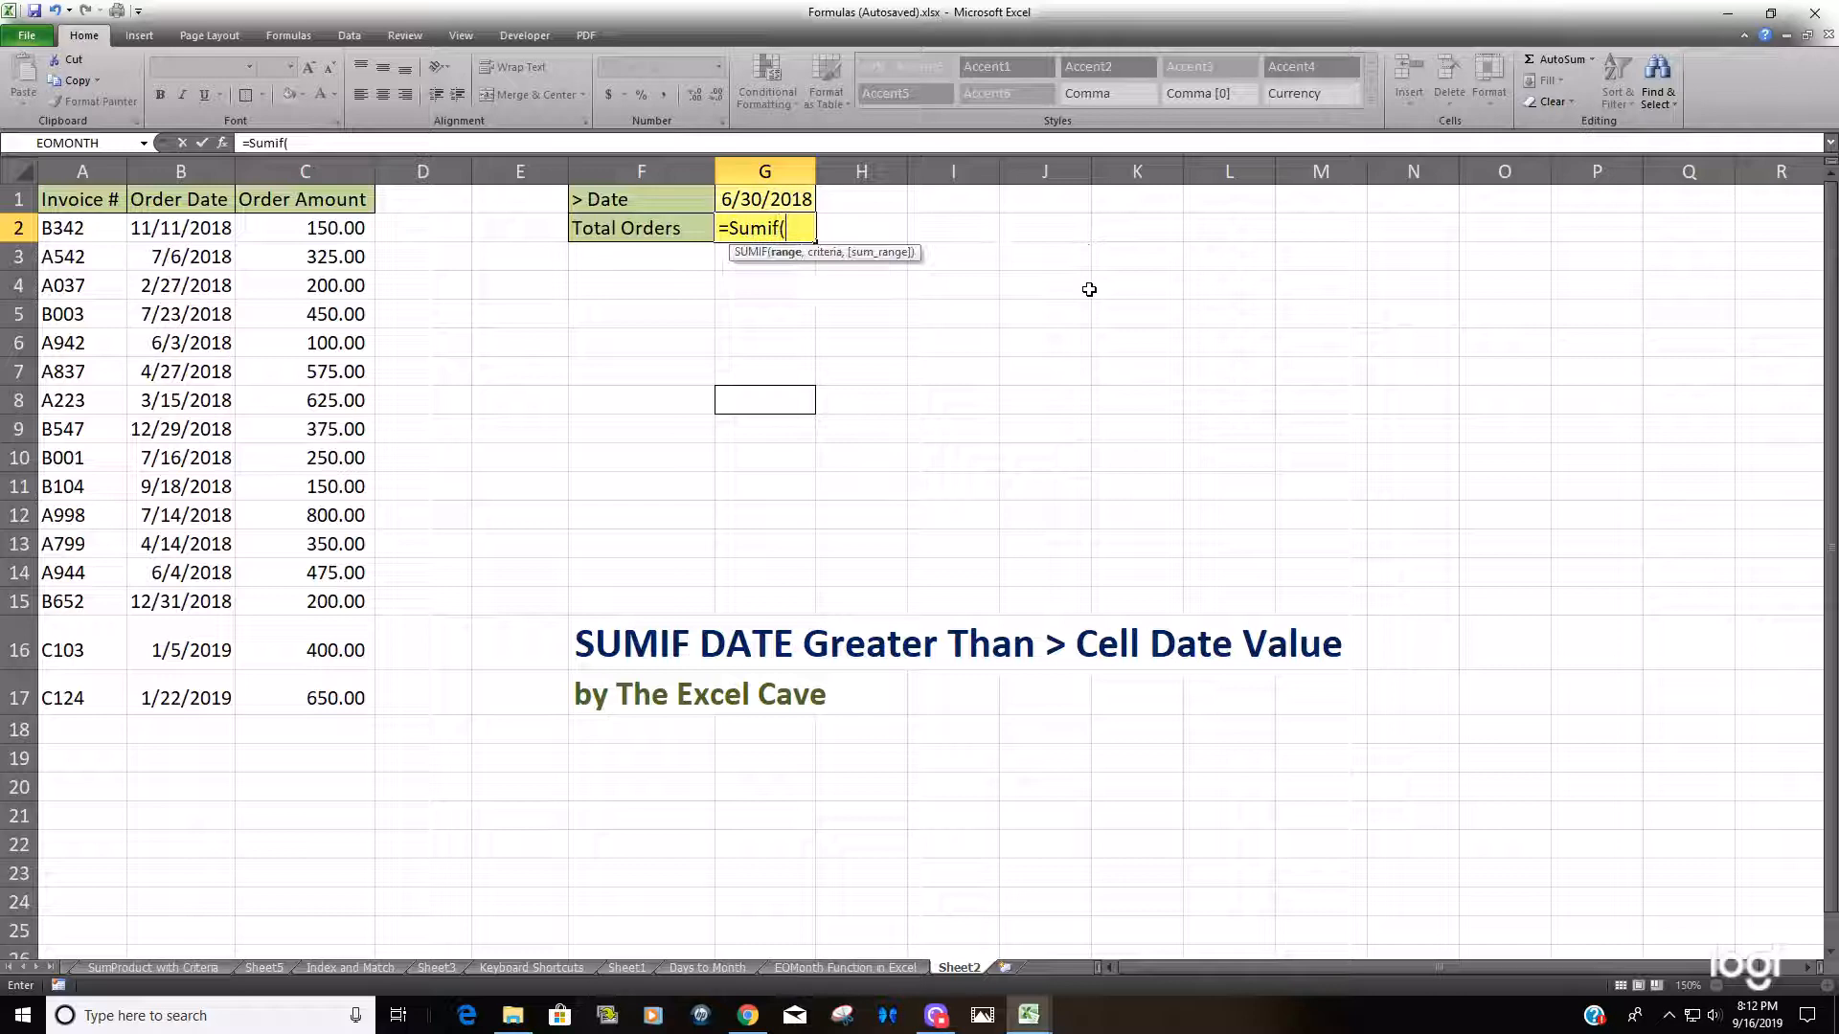
mouse_move(164, 165)
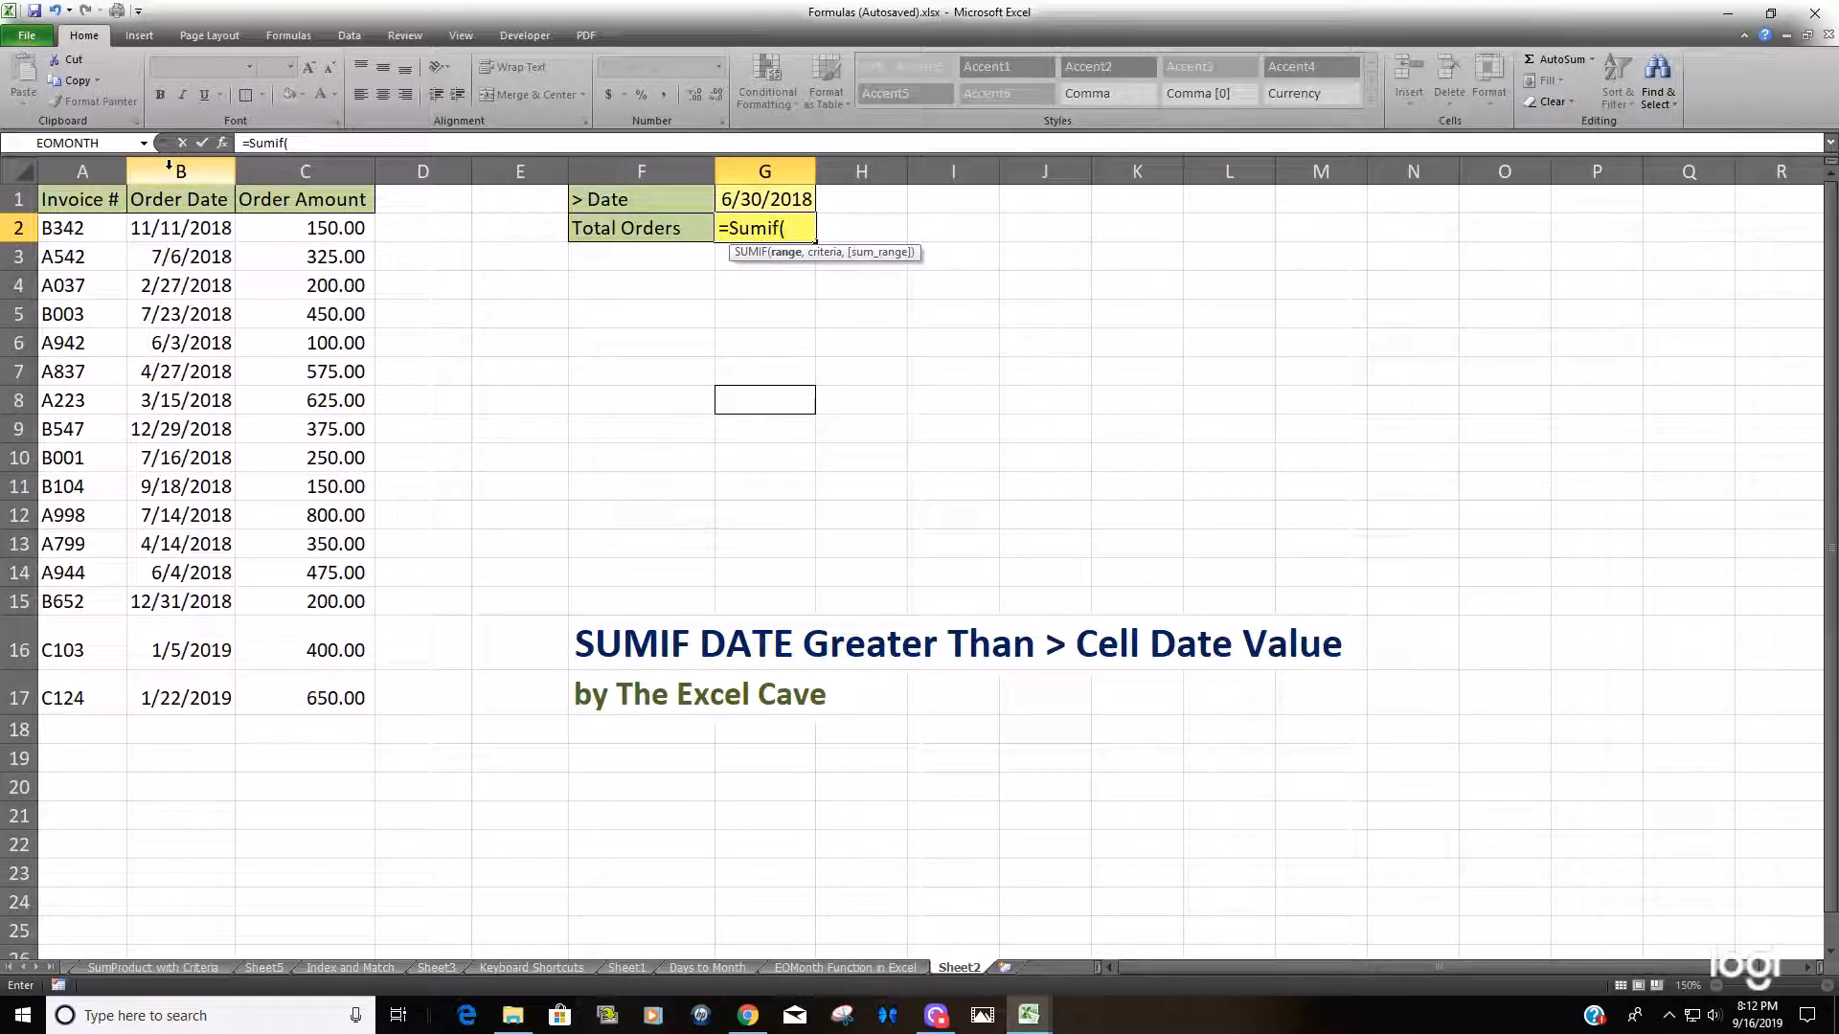
click(180, 171)
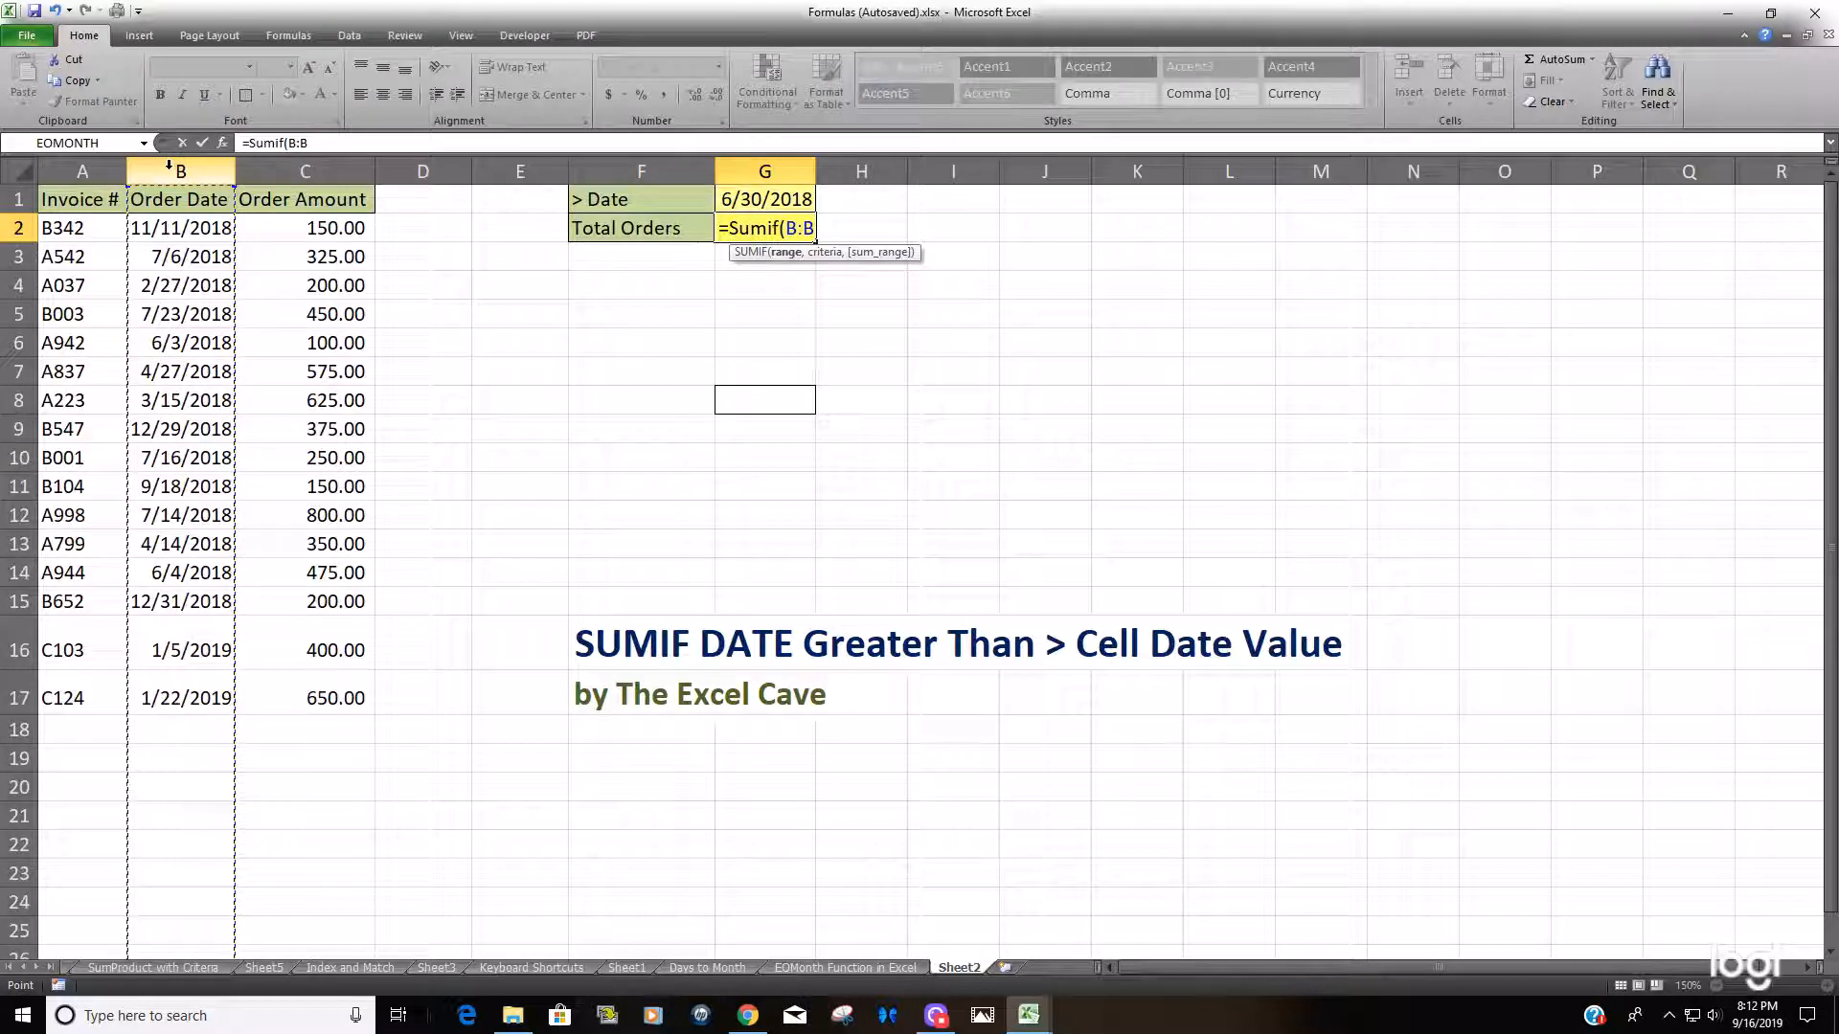
key(f4)
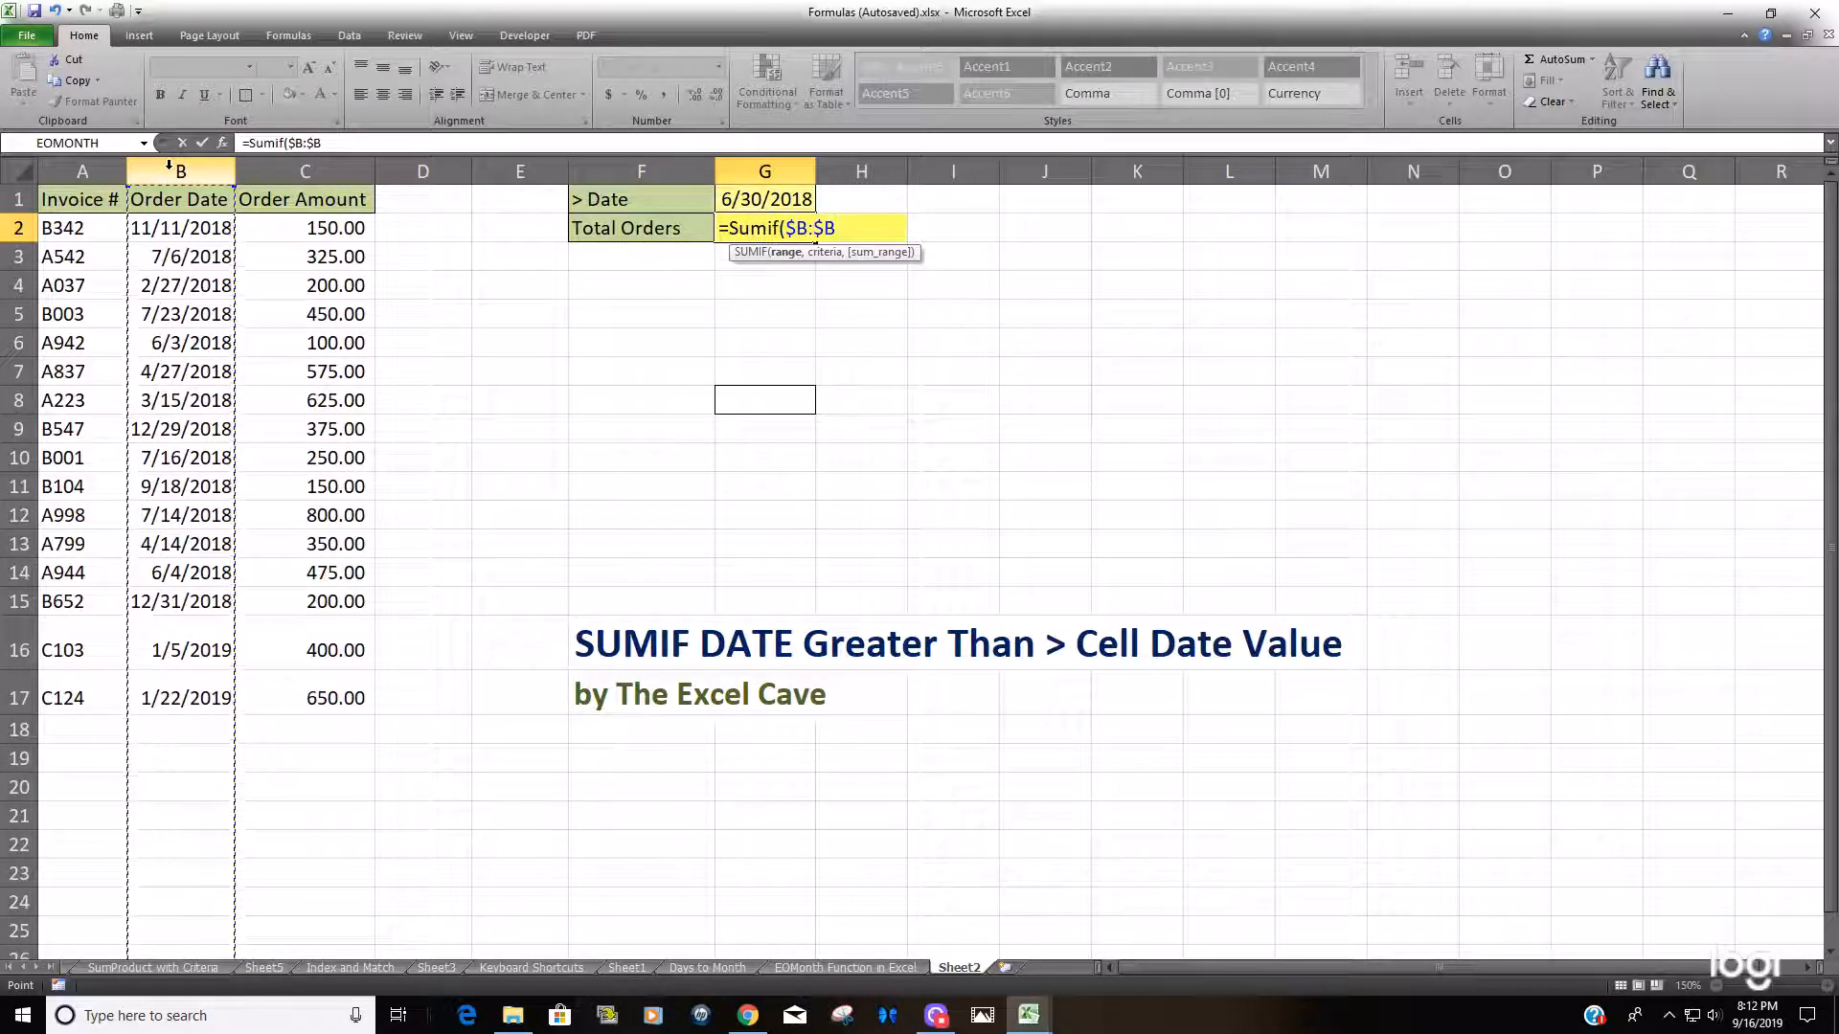
text(,)
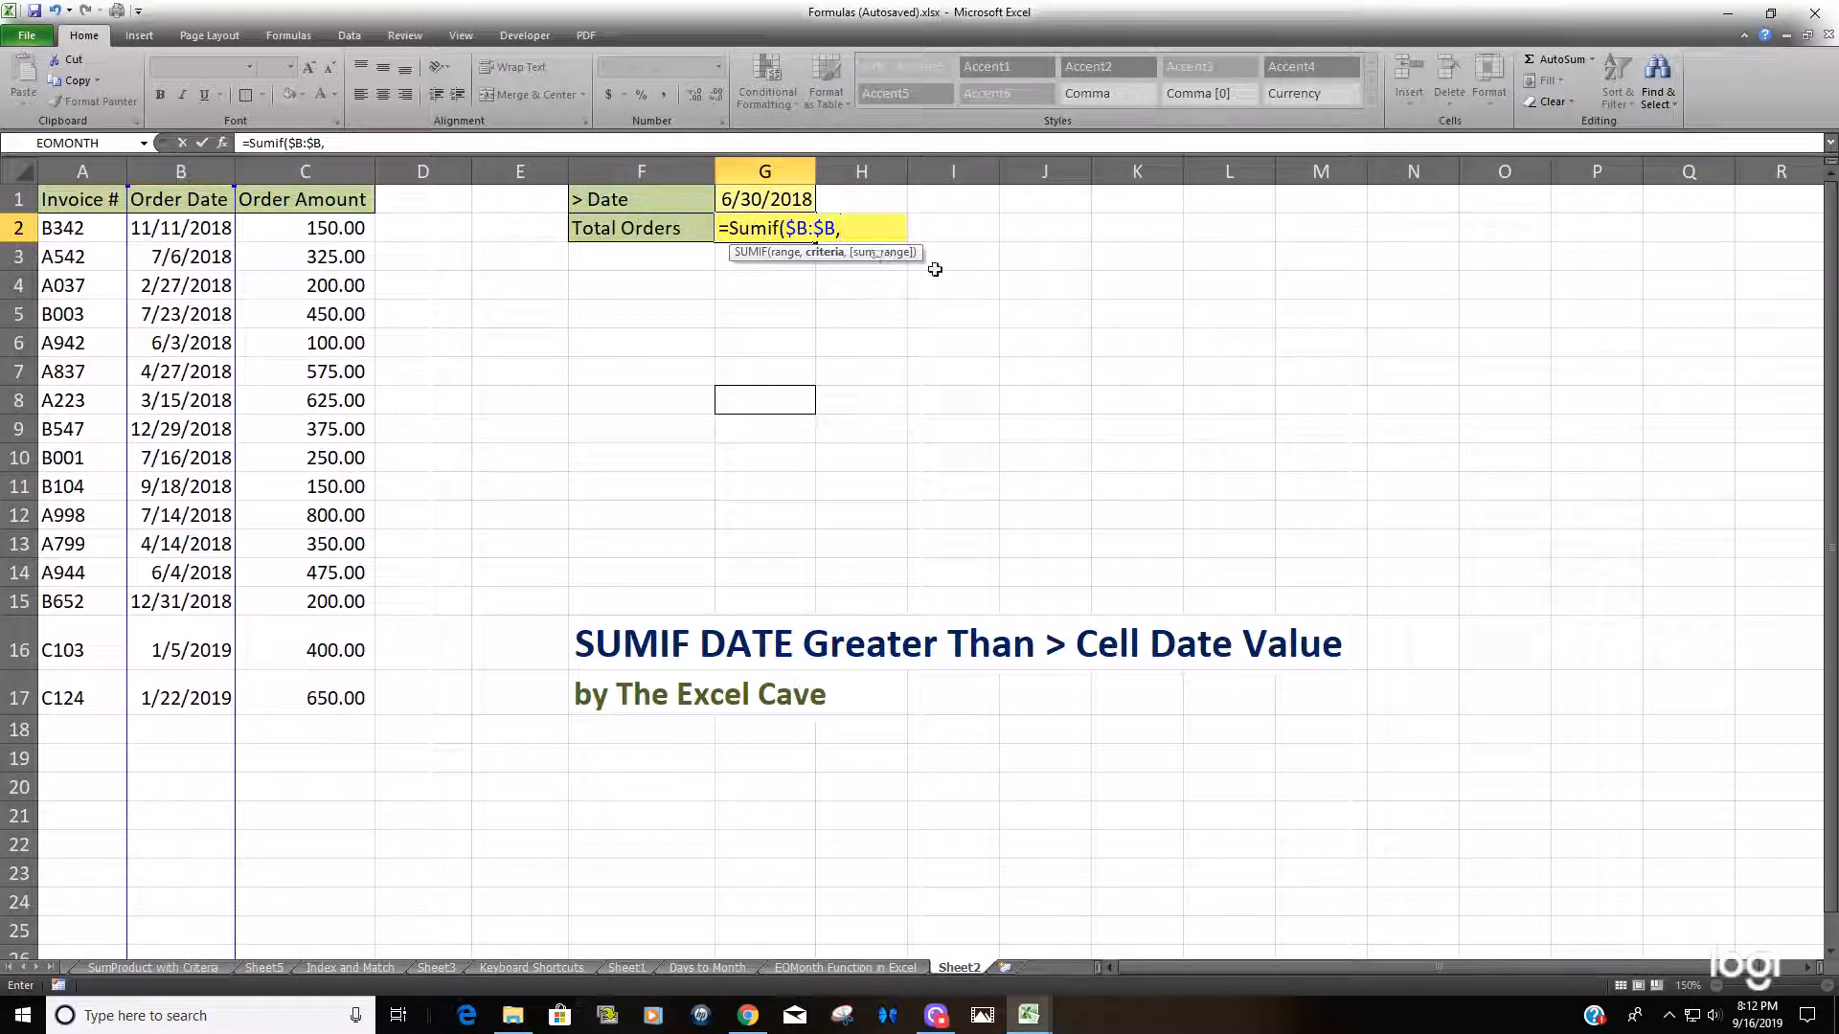
mouse_move(849, 270)
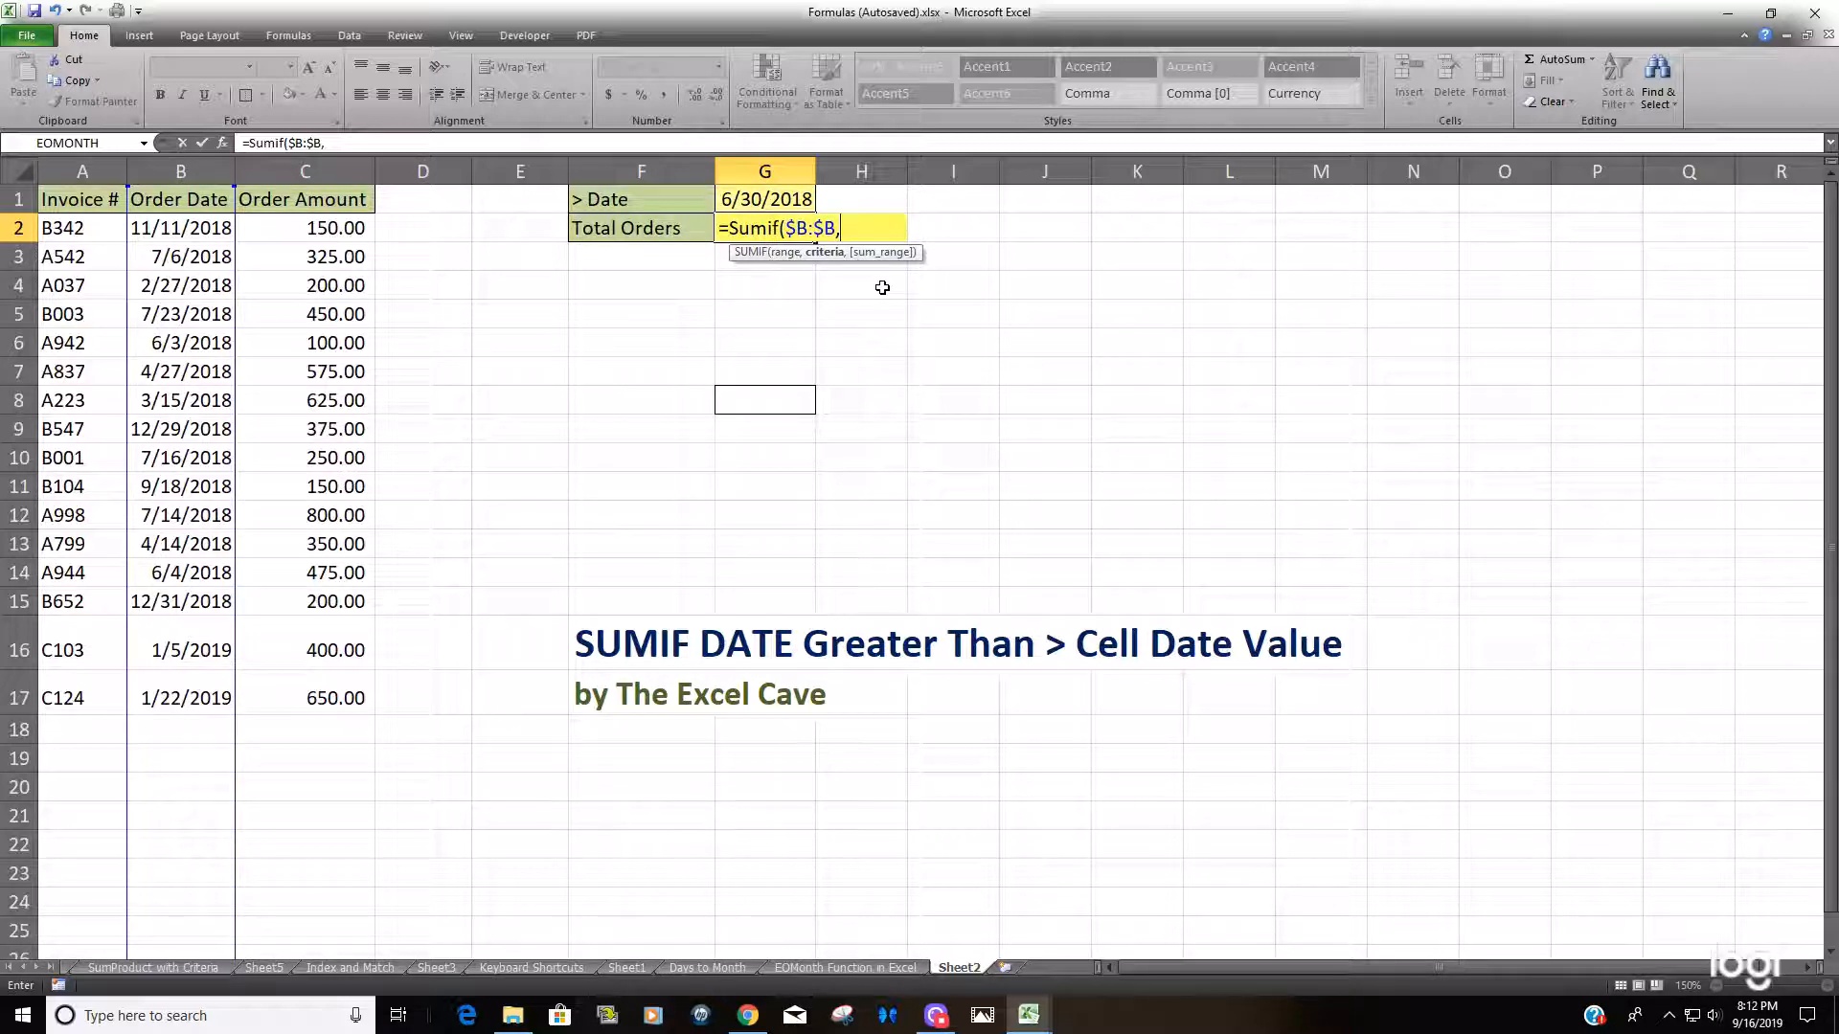
Step: Add the criteria ">"& joined to the G1 cutoff date, followed by a comma
text(")
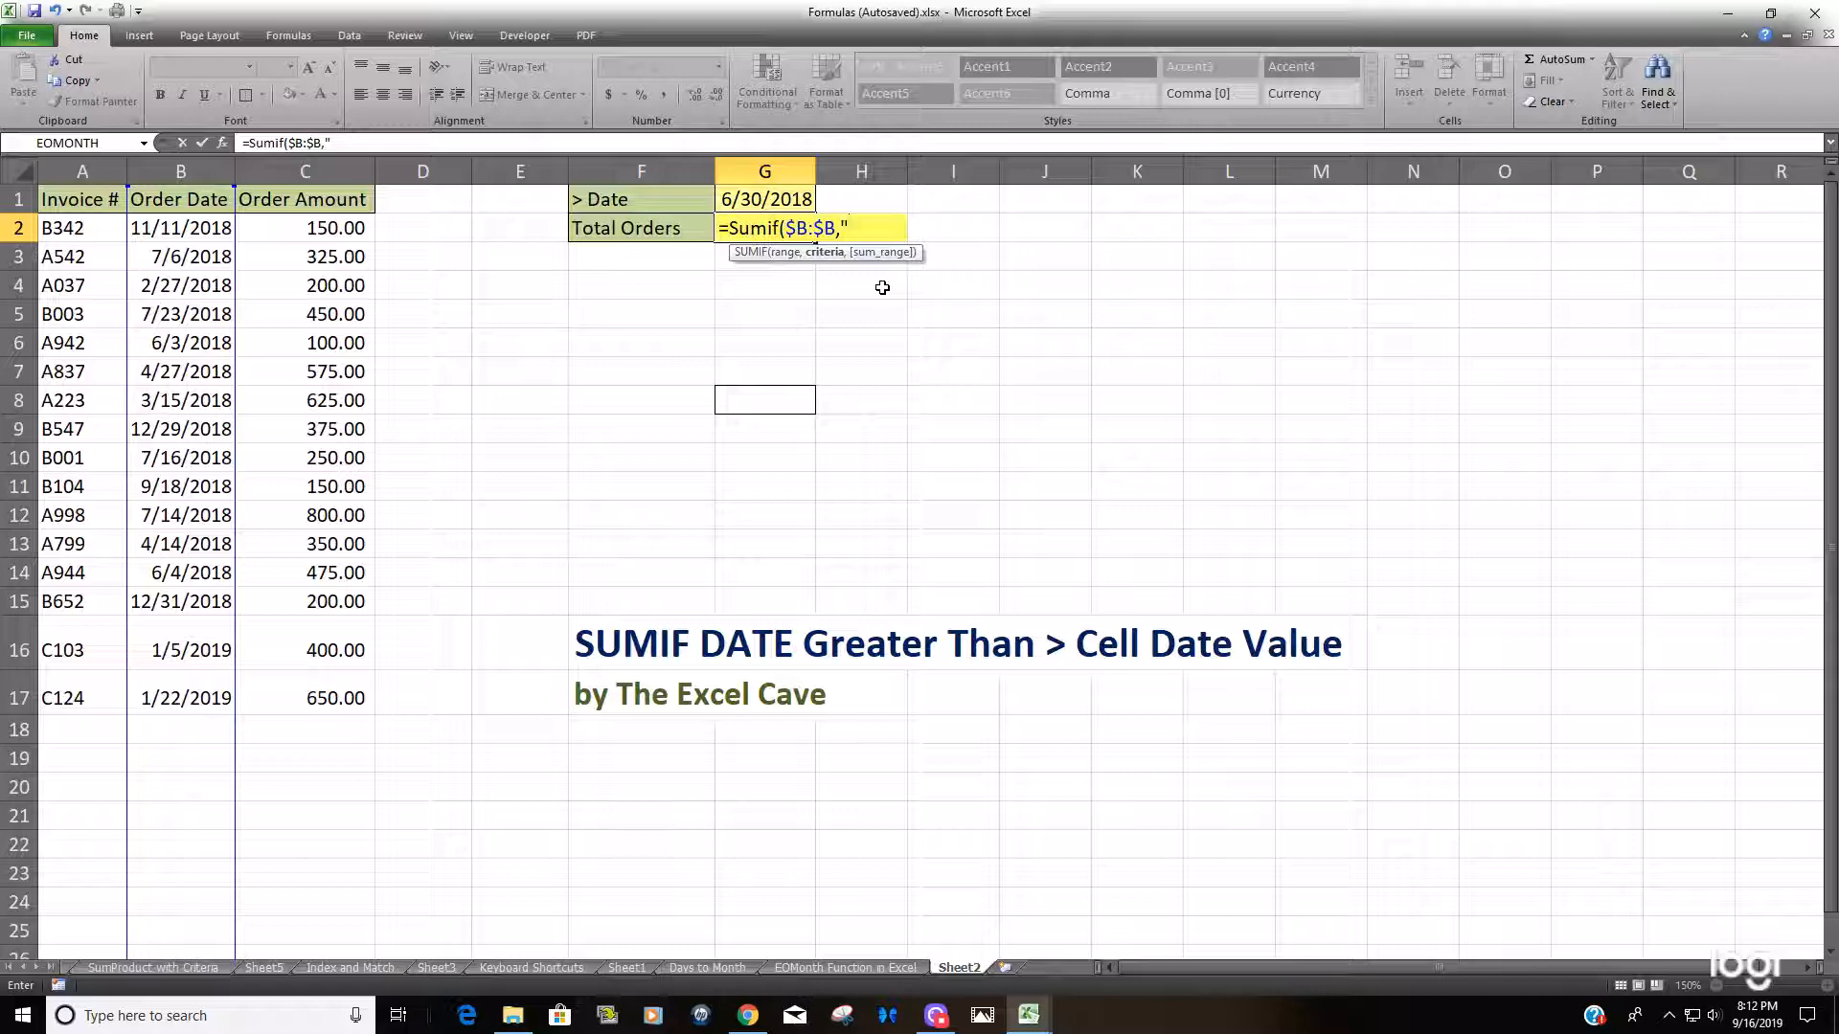
text(>)
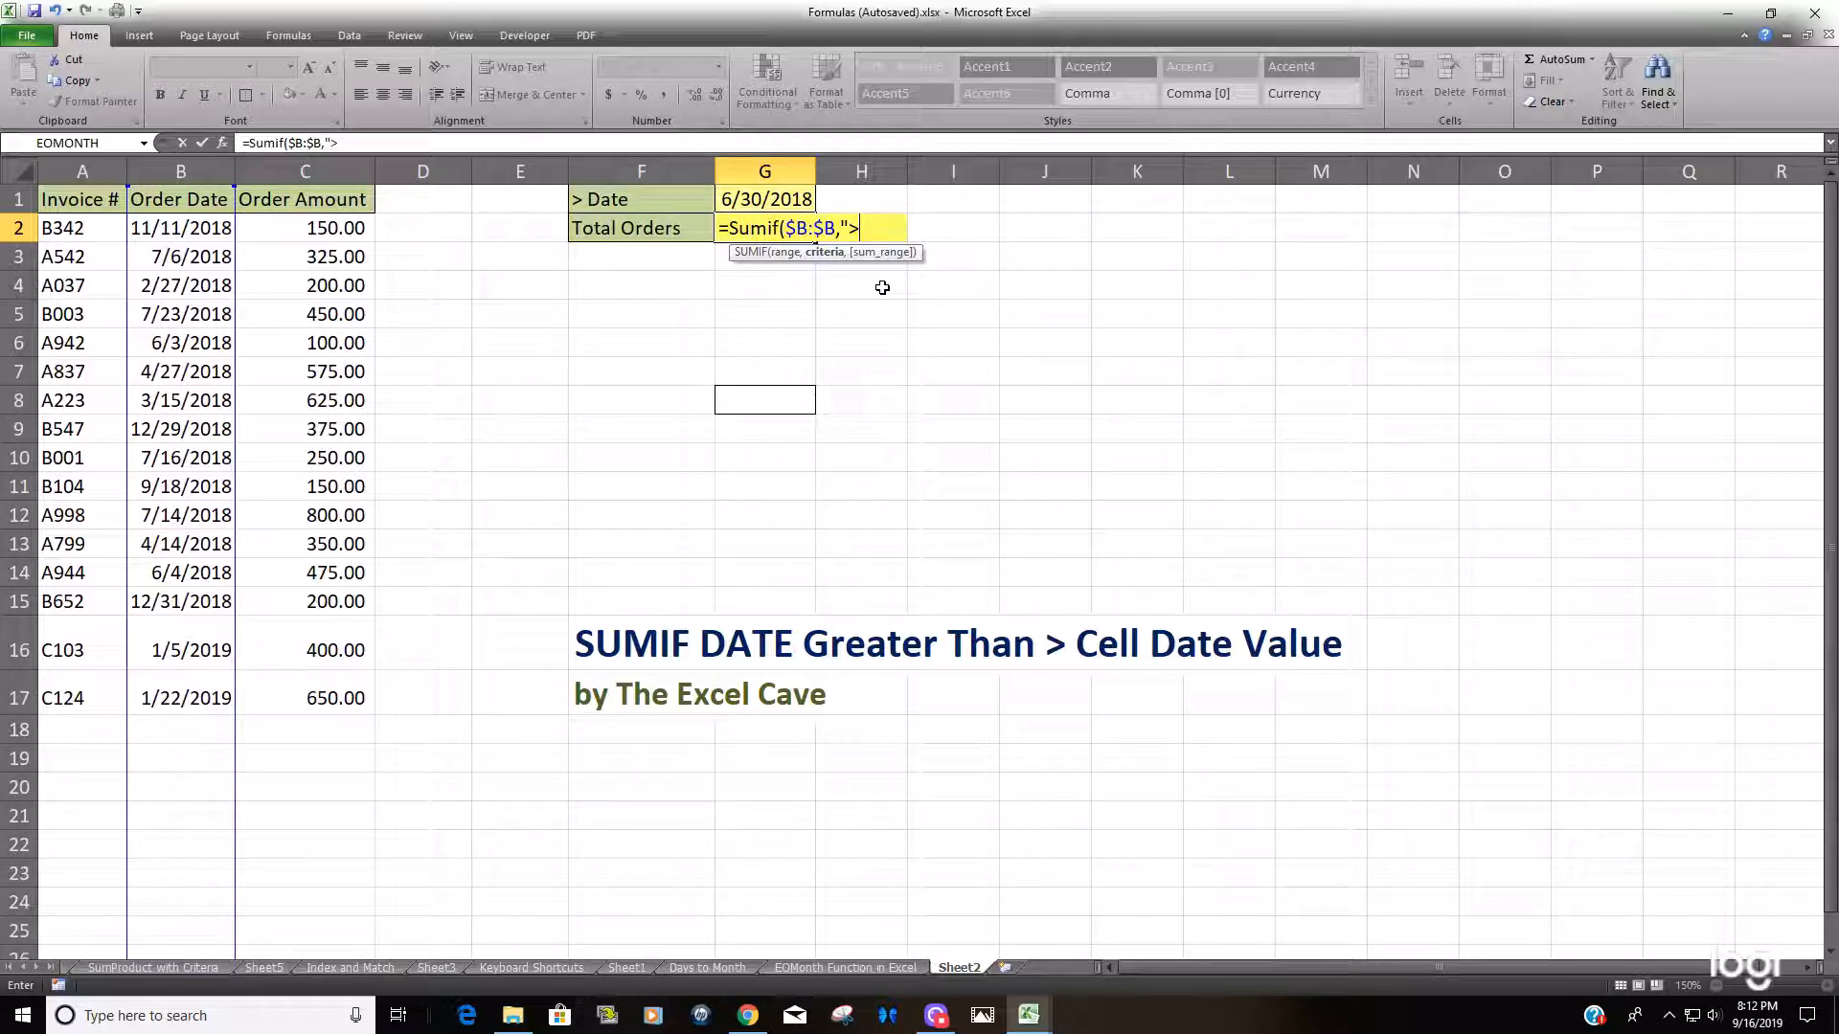
text(")
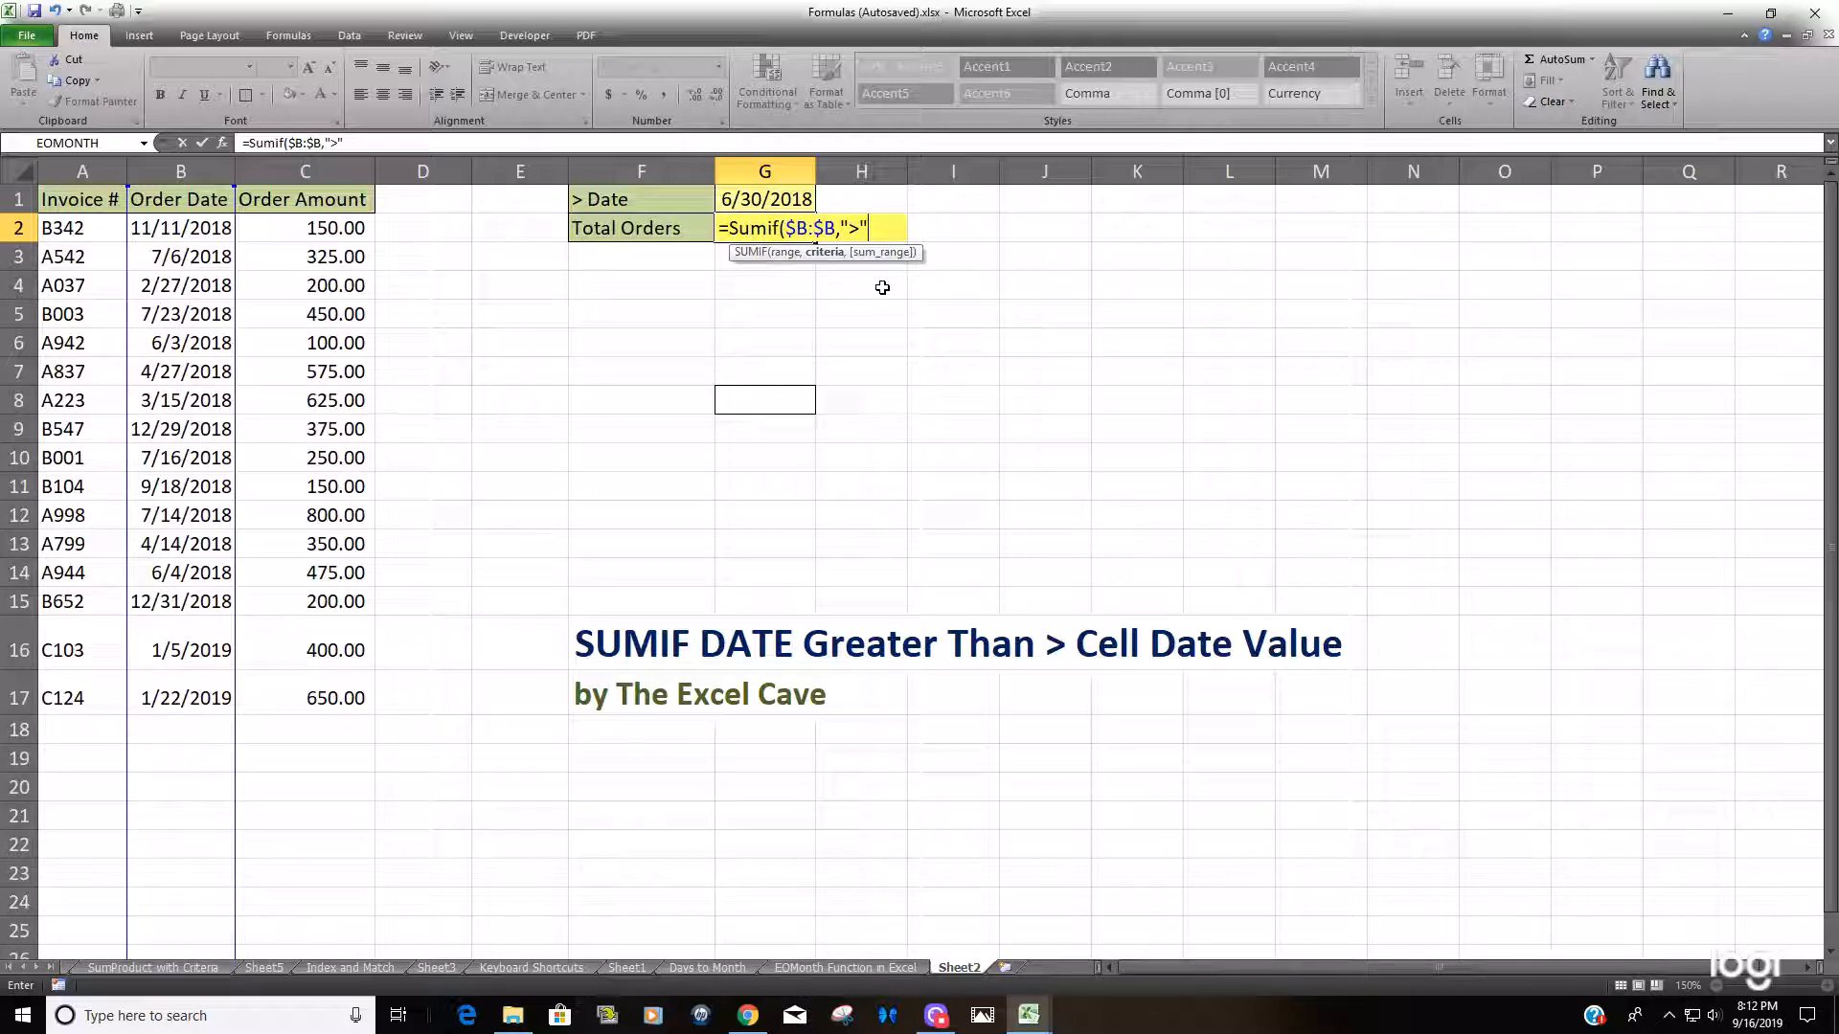
text(&)
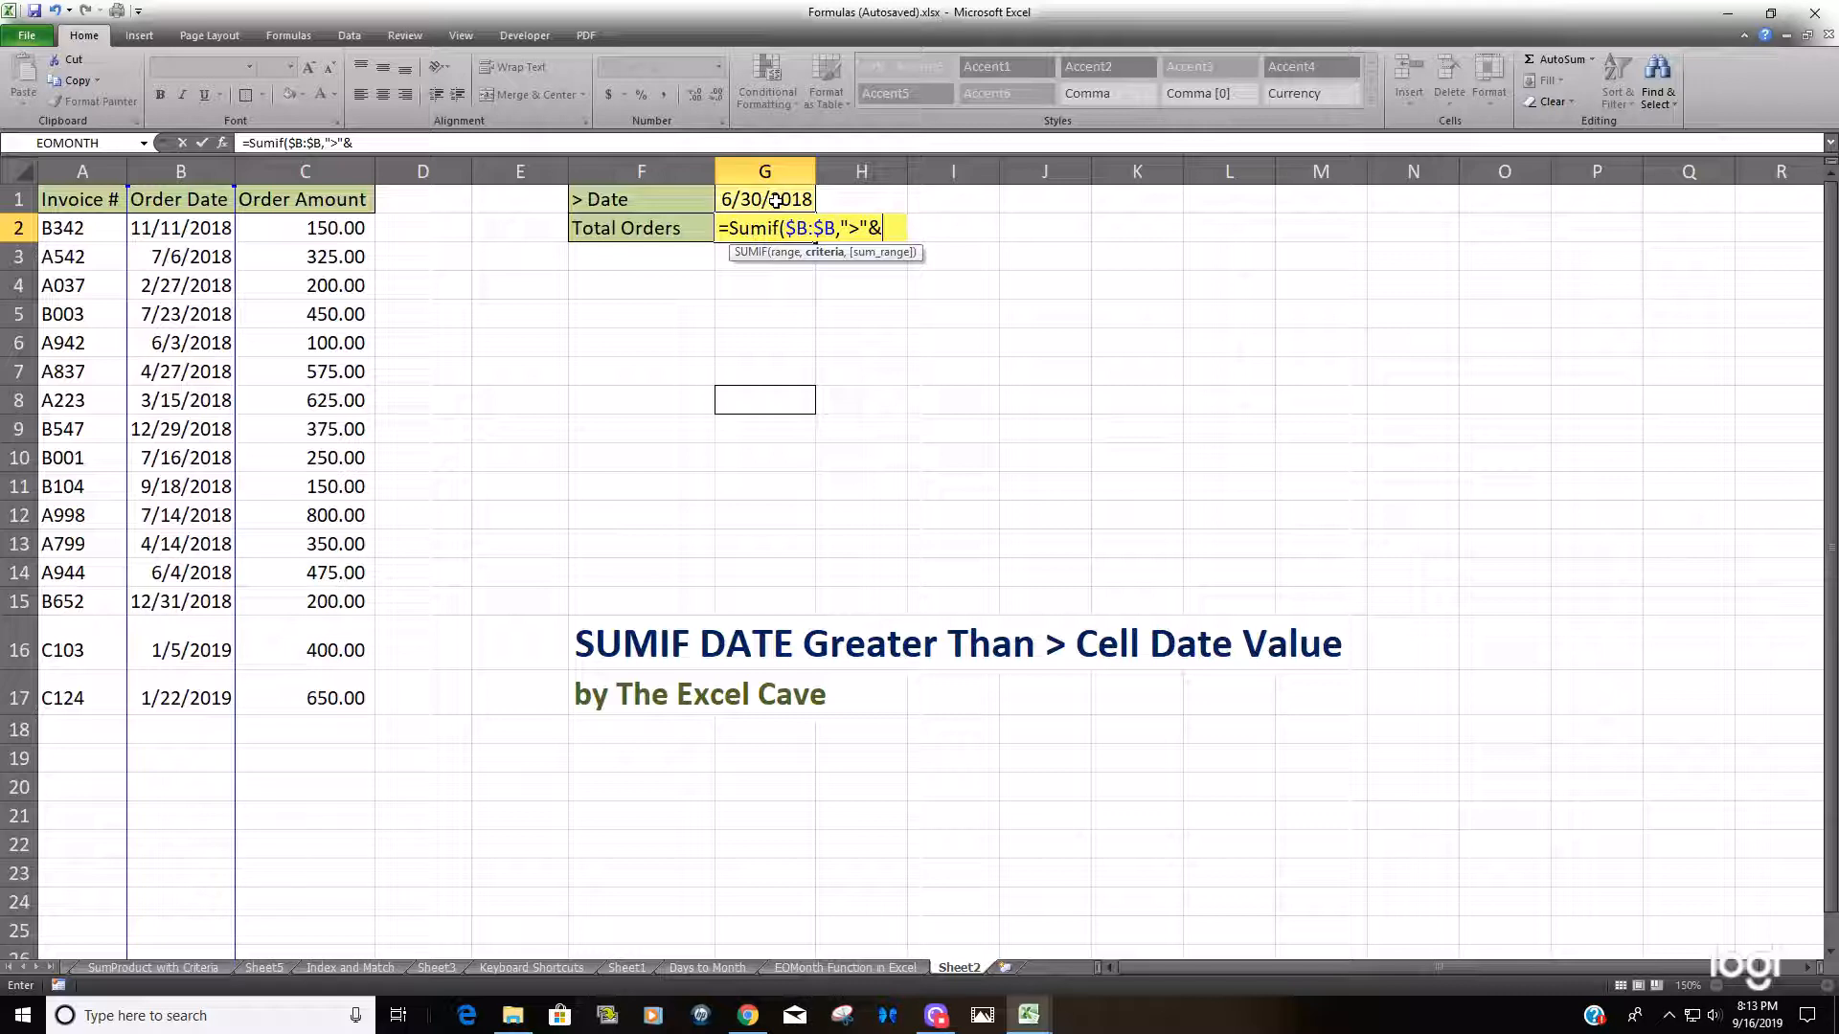
click(765, 197)
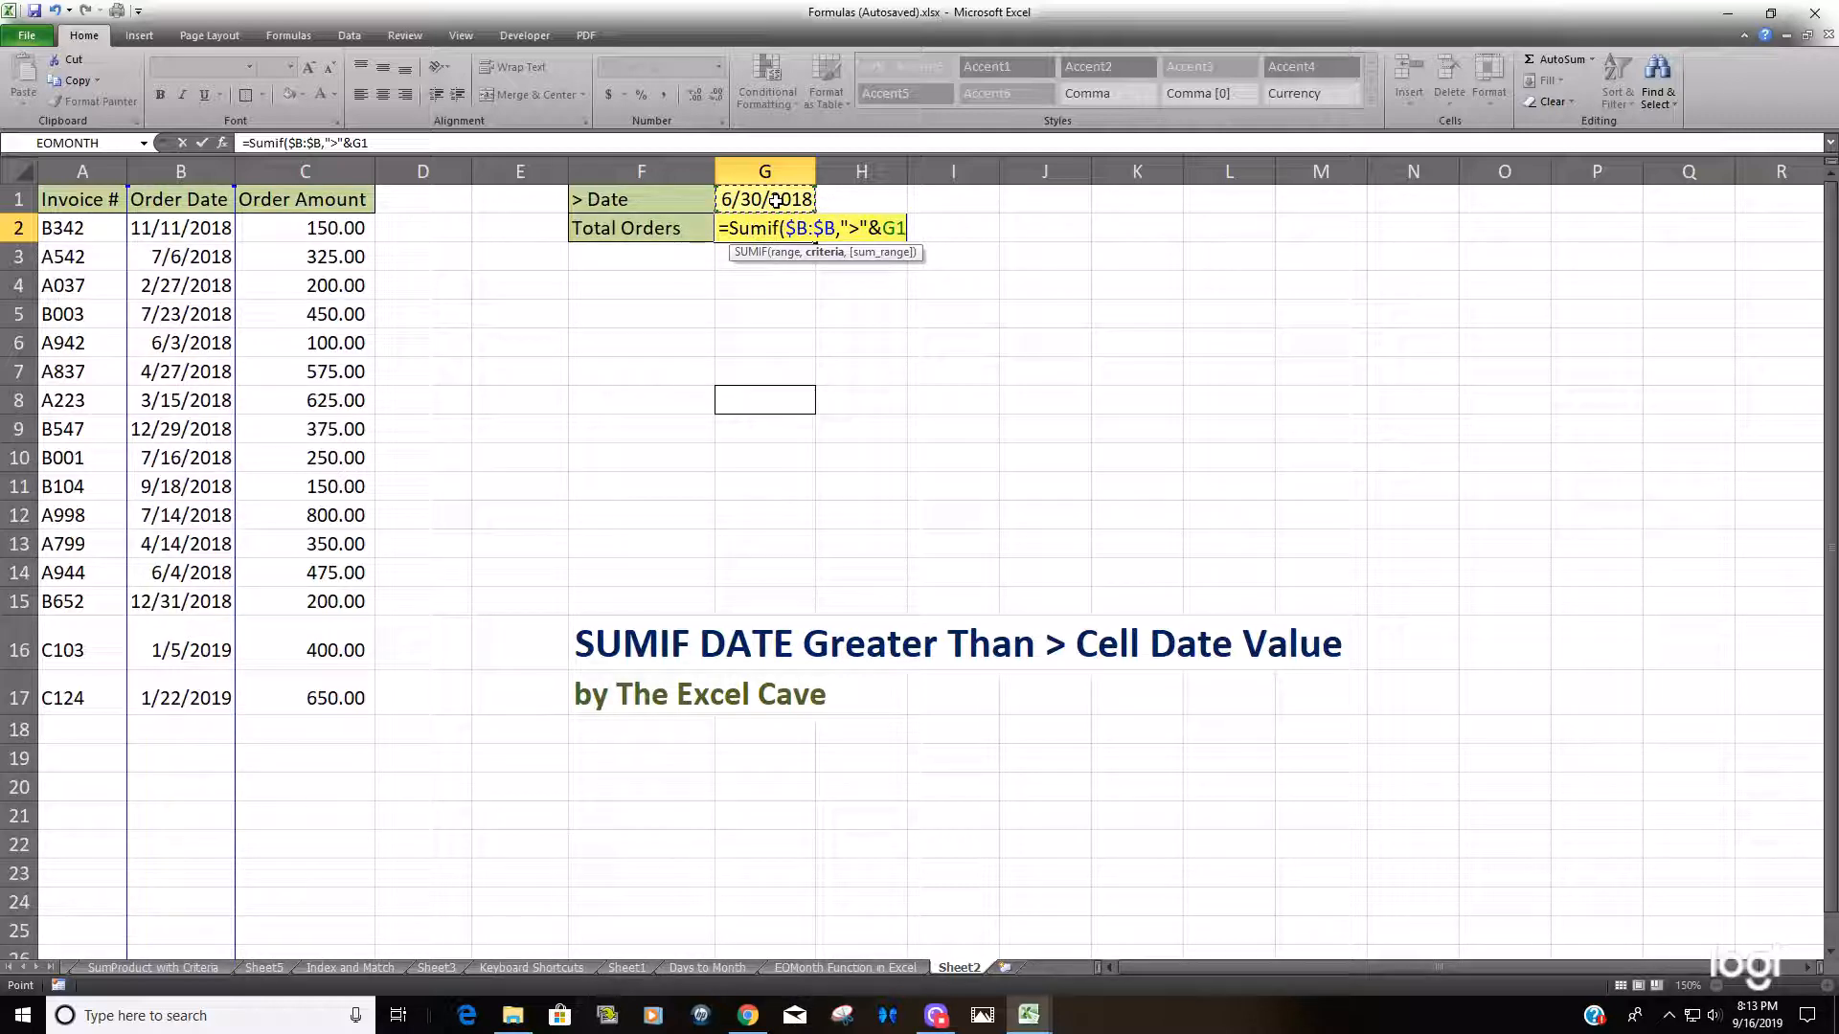
text(,)
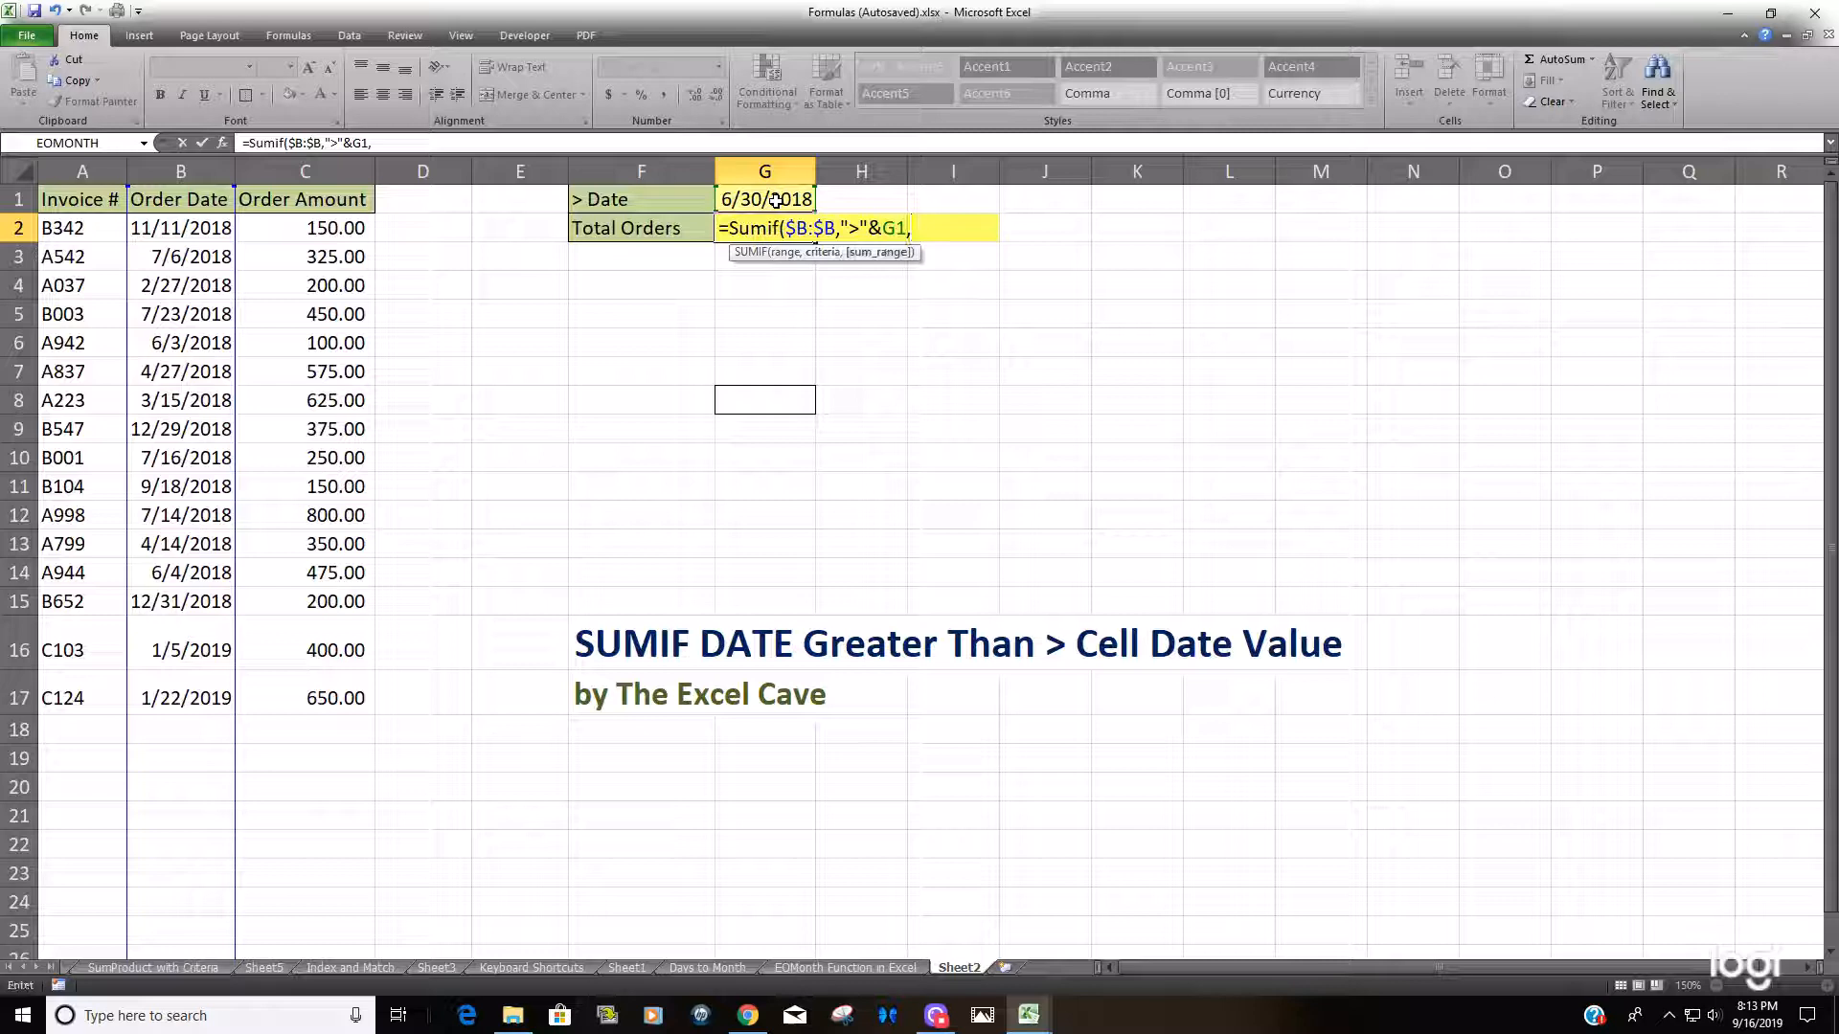
Step: Finish the SUMIF with Order Amount column C as sum range, giving 3,750.00 in G2
click(305, 171)
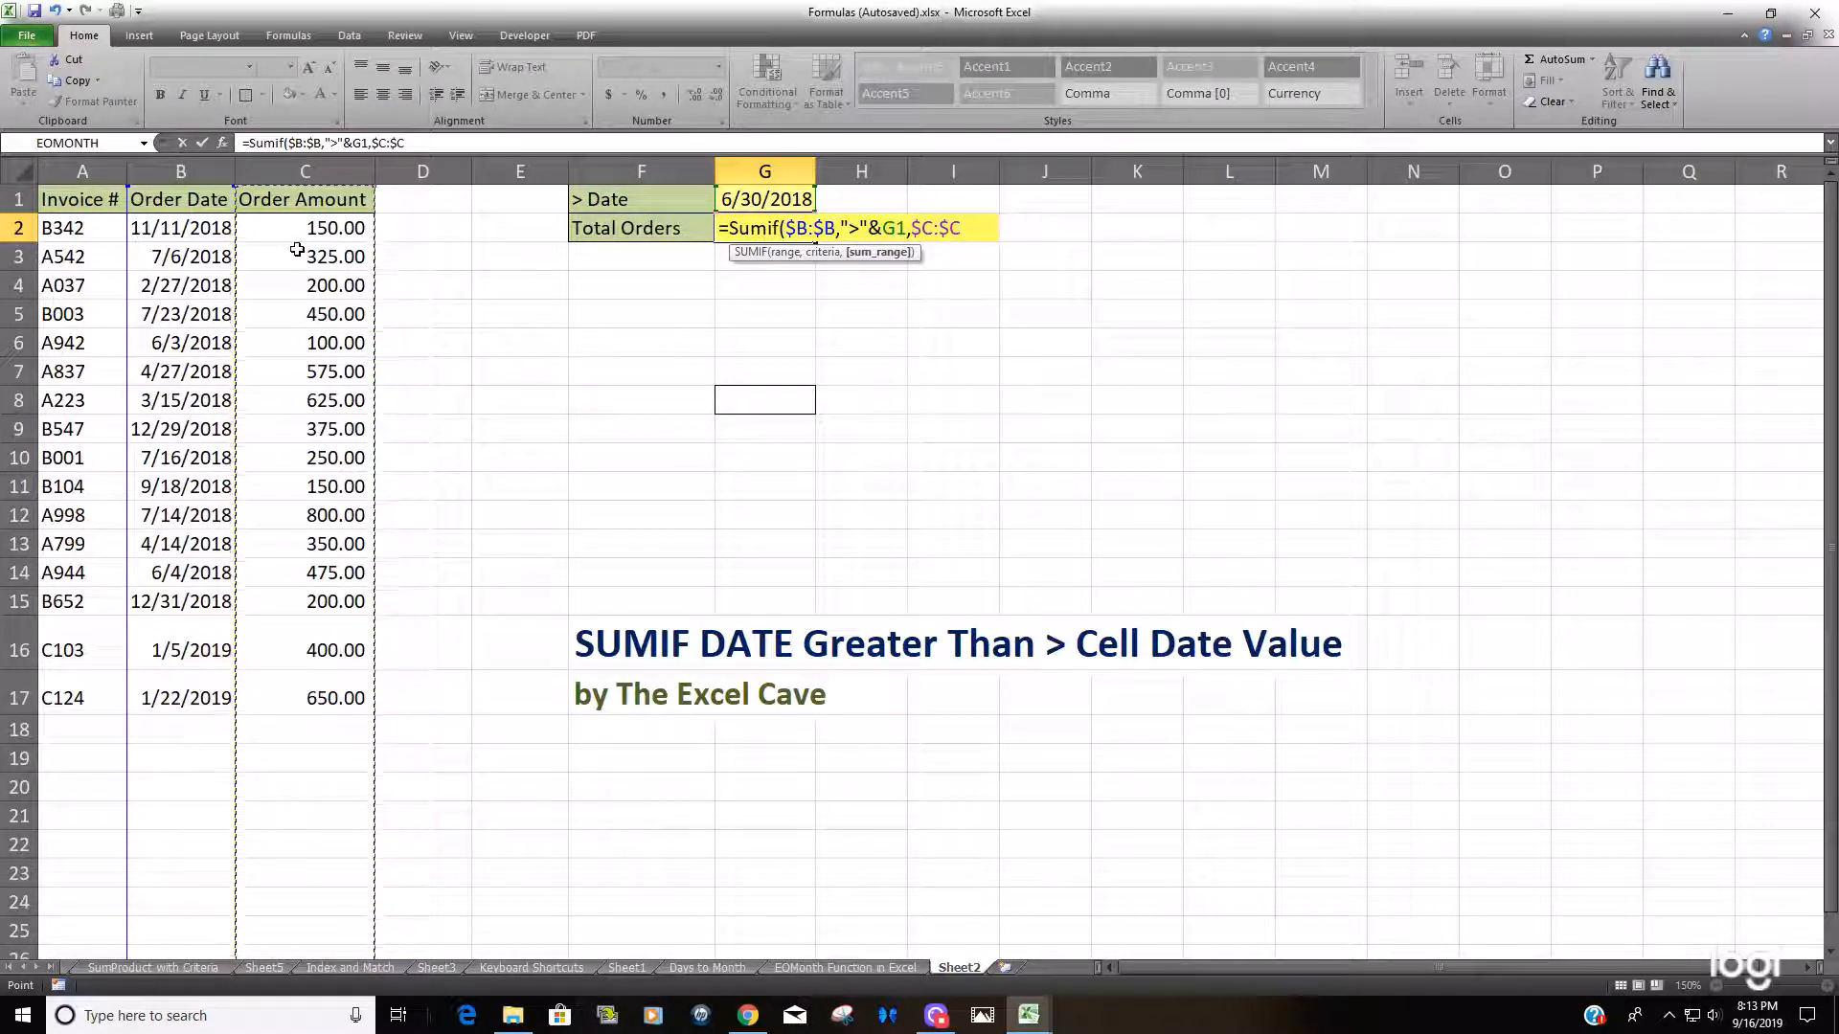
key(Return)
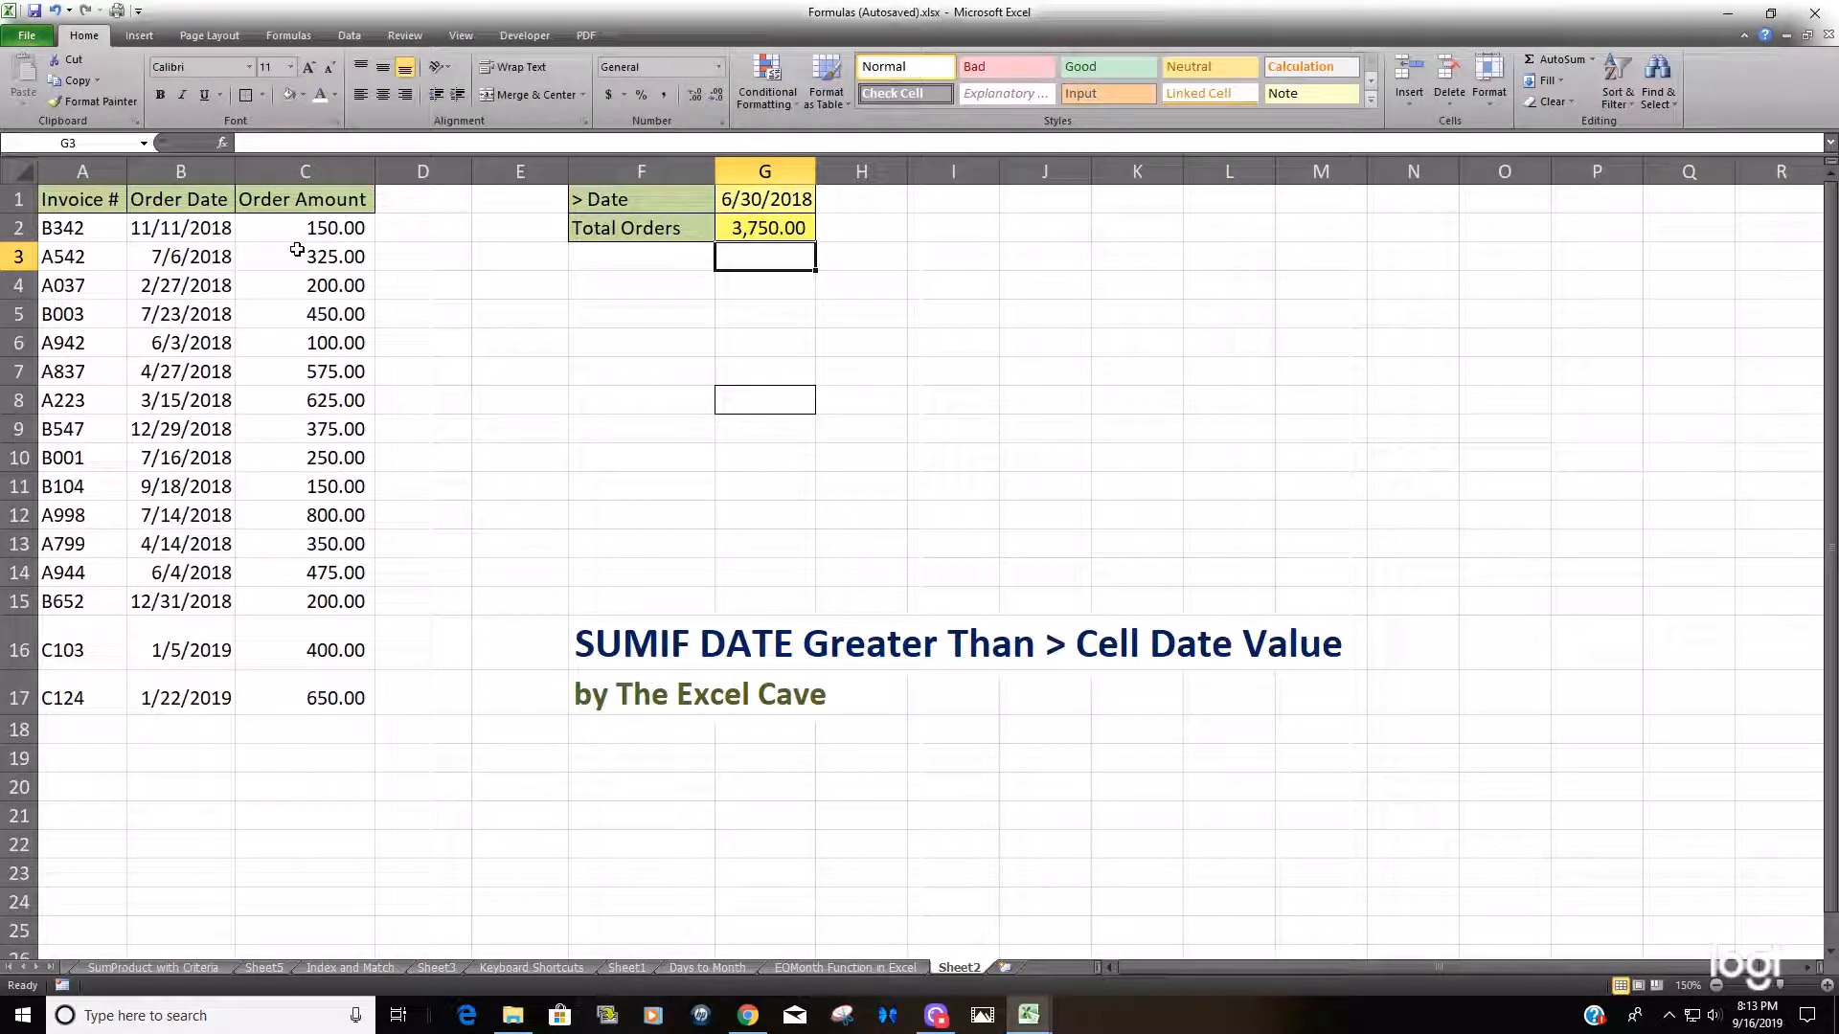
click(765, 228)
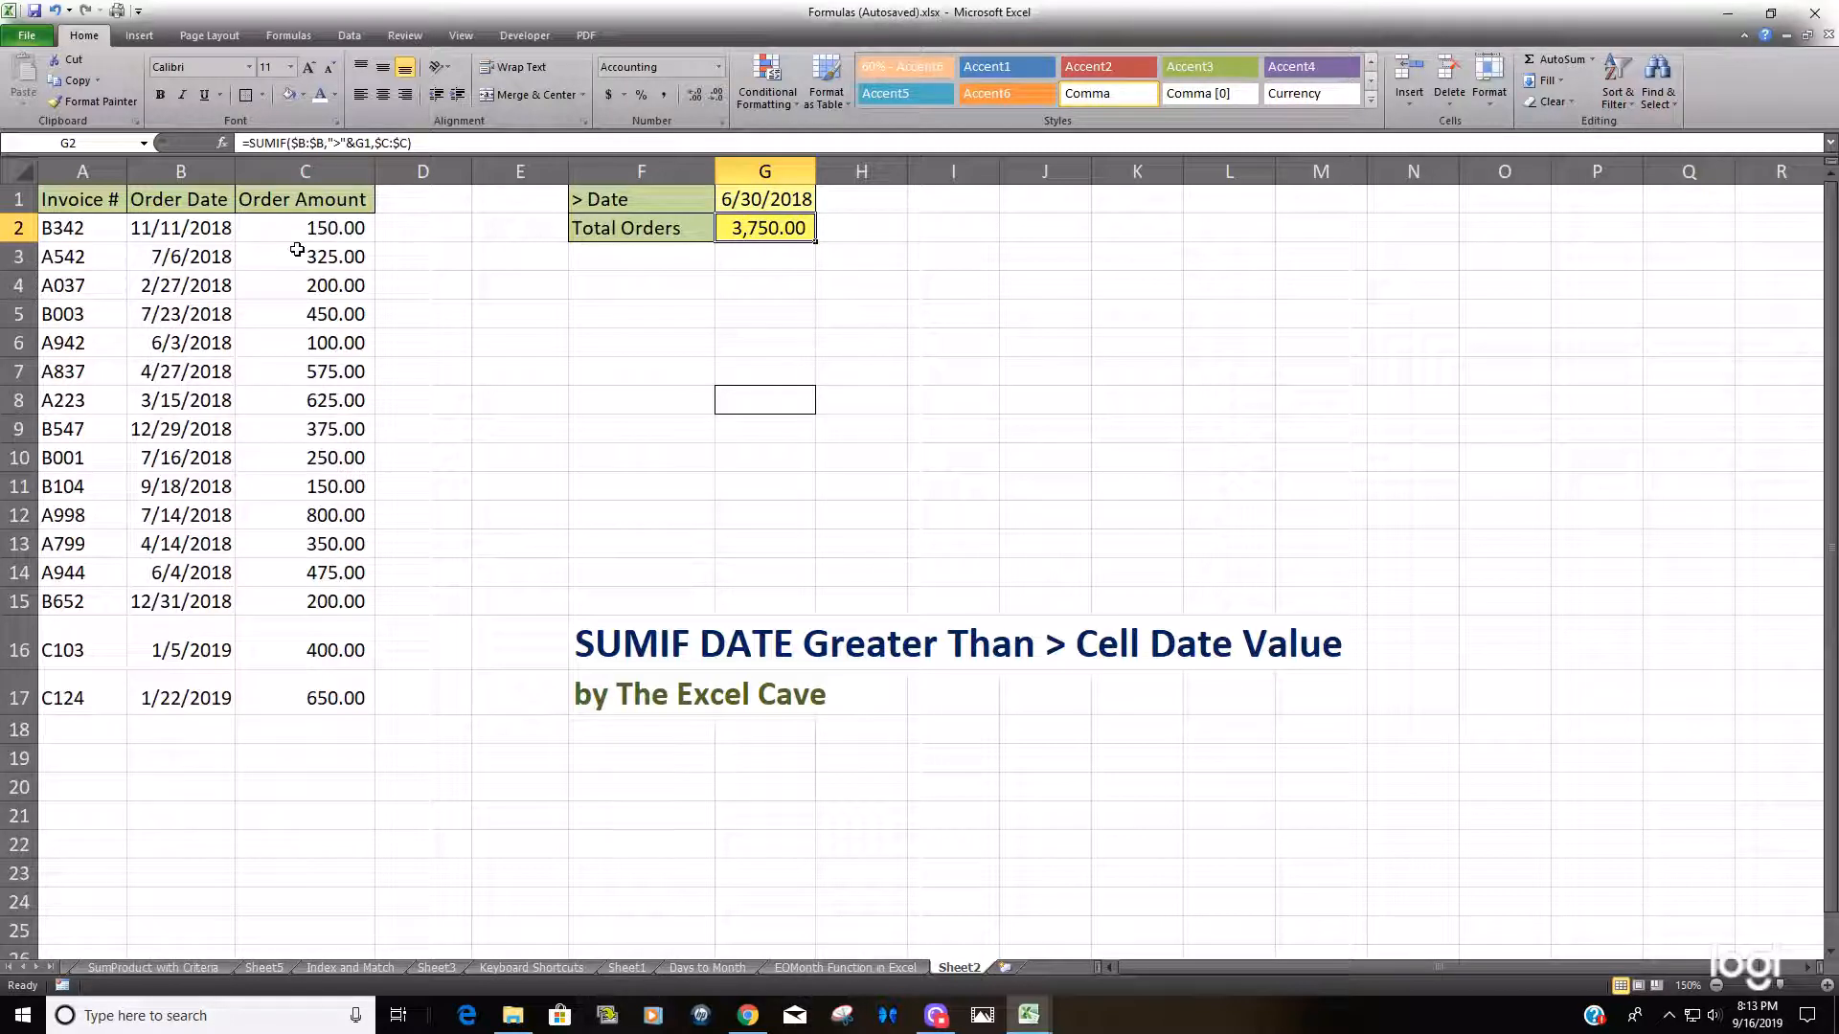
mouse_move(308, 268)
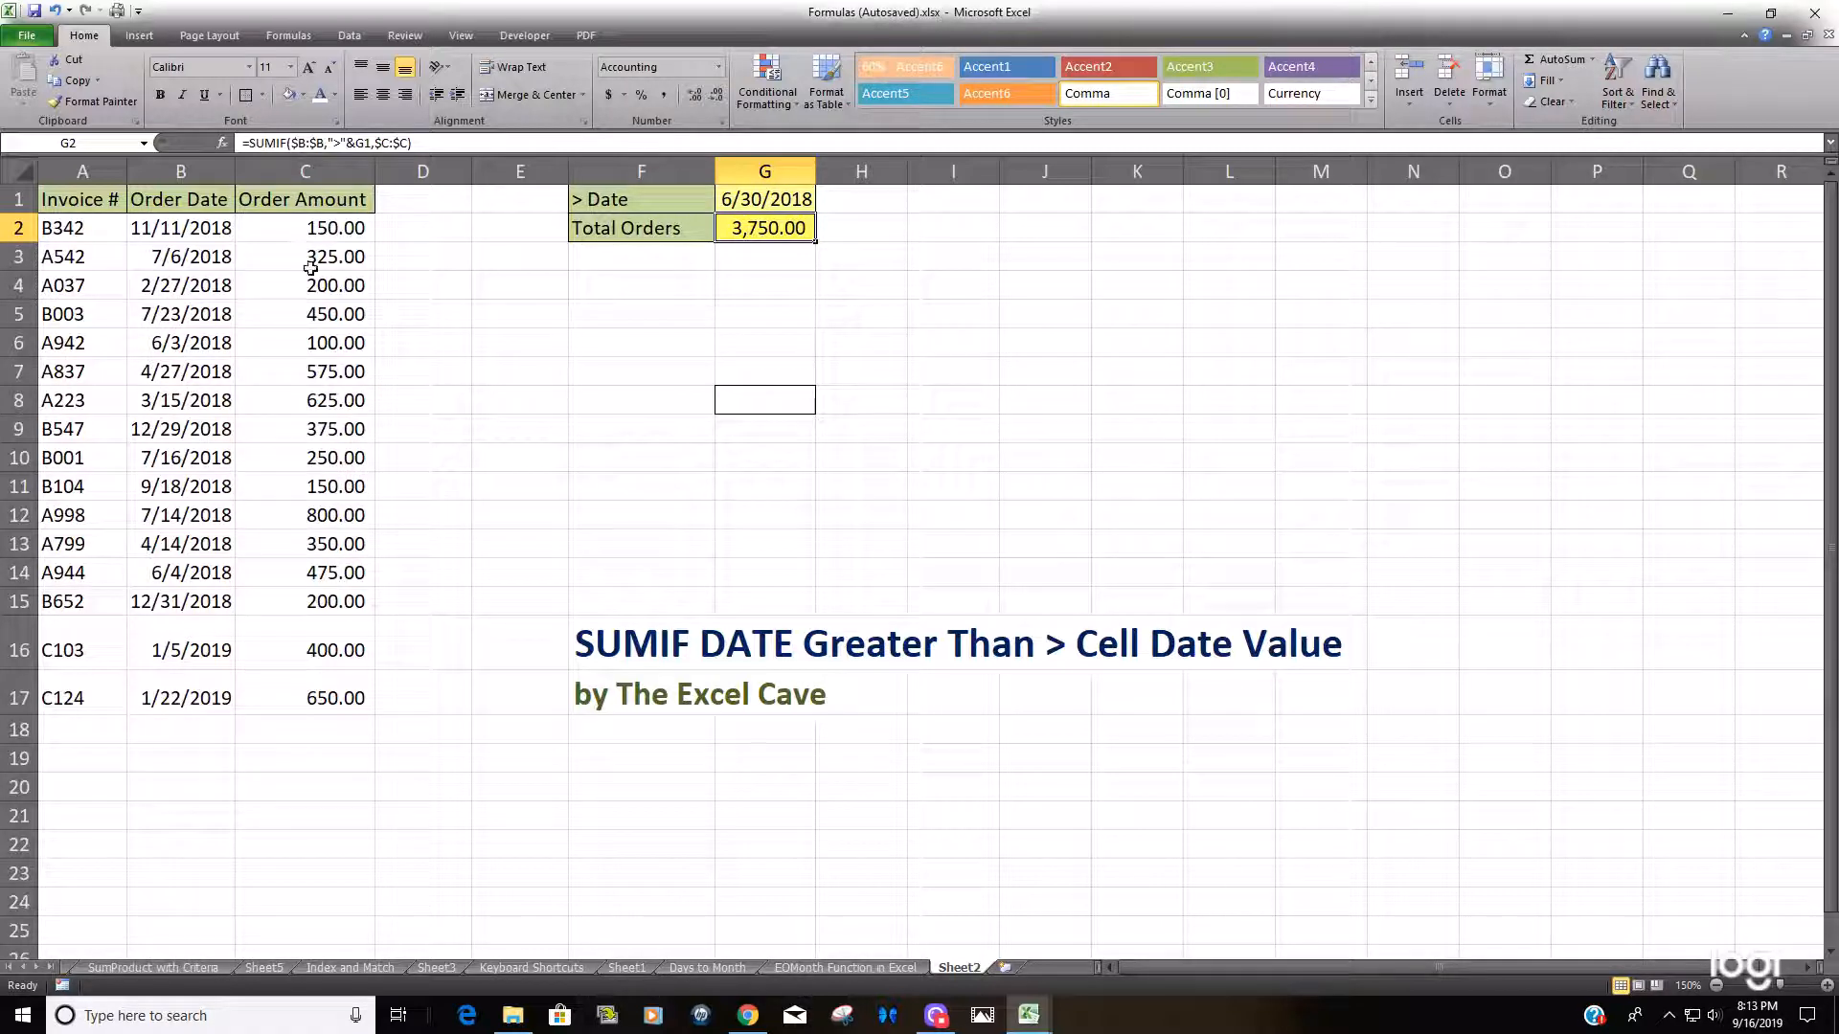
click(765, 400)
text(6-30-)
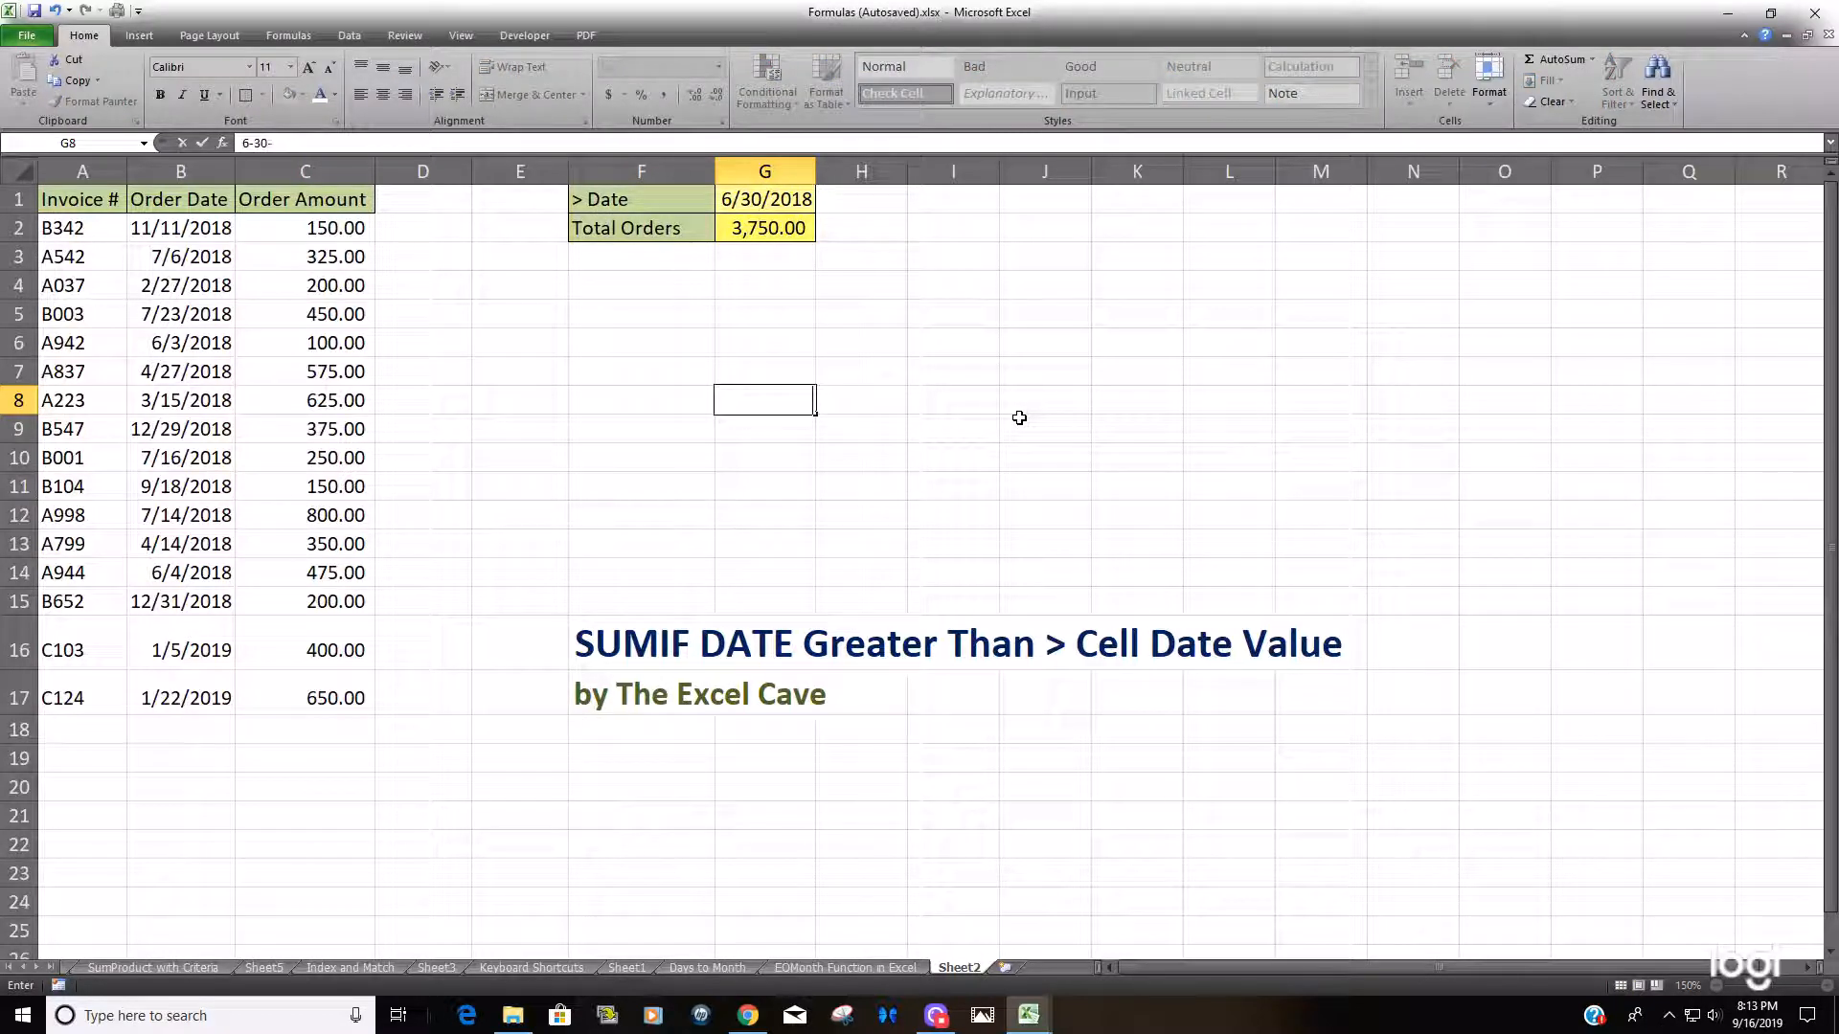
Step: Complete the 2018 cutoff date used to mark orders dated after 6/30/2018
text(2018)
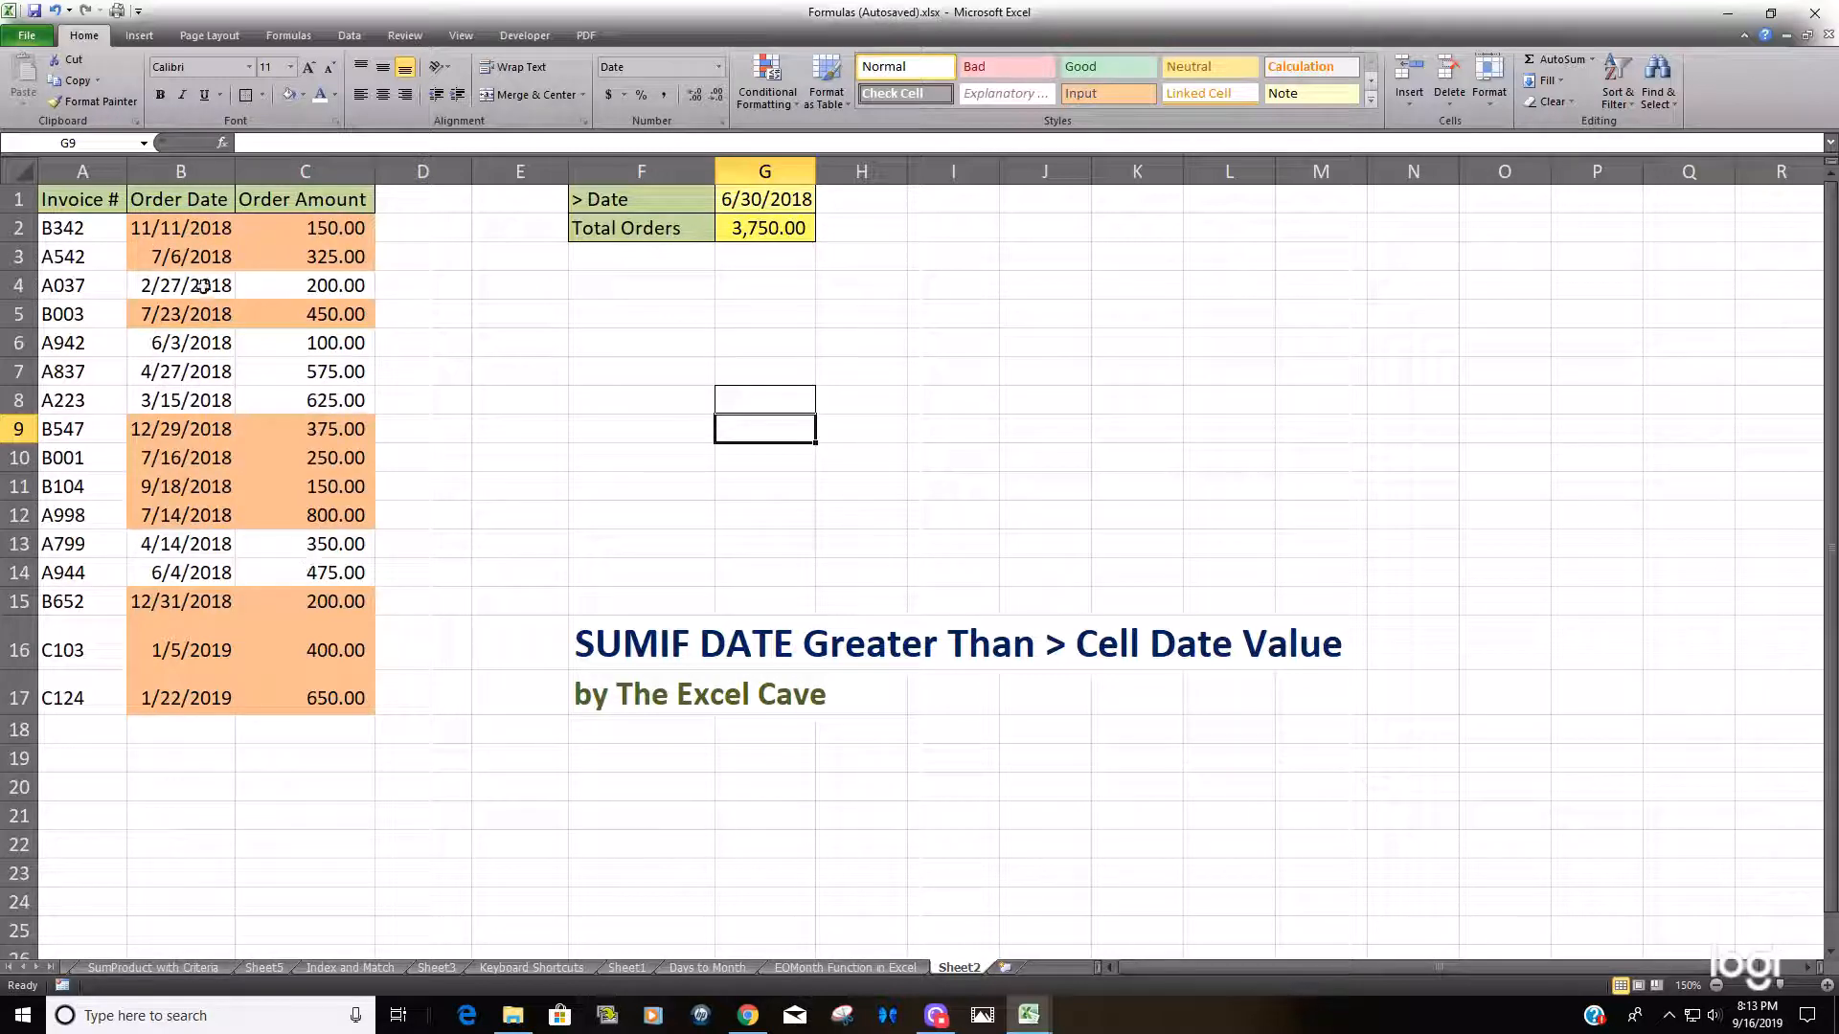
mouse_move(458, 322)
text(=S)
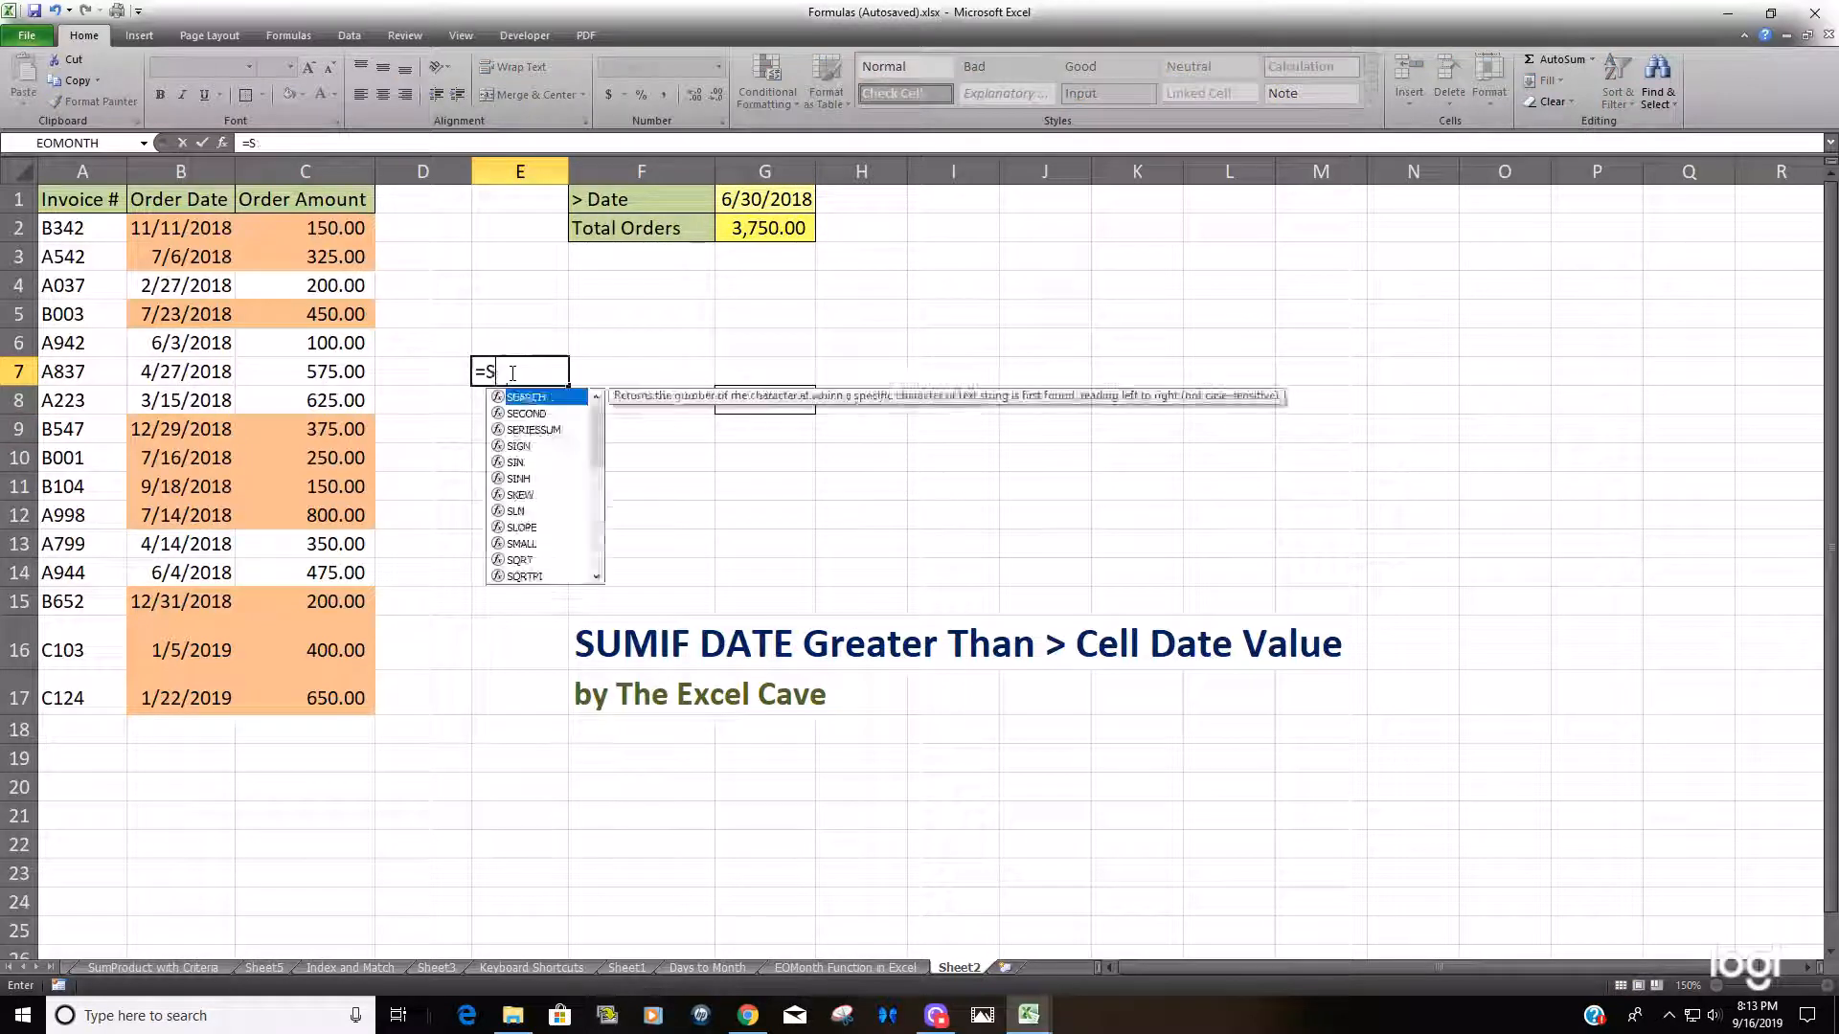
Step: Enter a manual SUM of the shaded order amounts in E7, also giving 3,750.00
text(um()
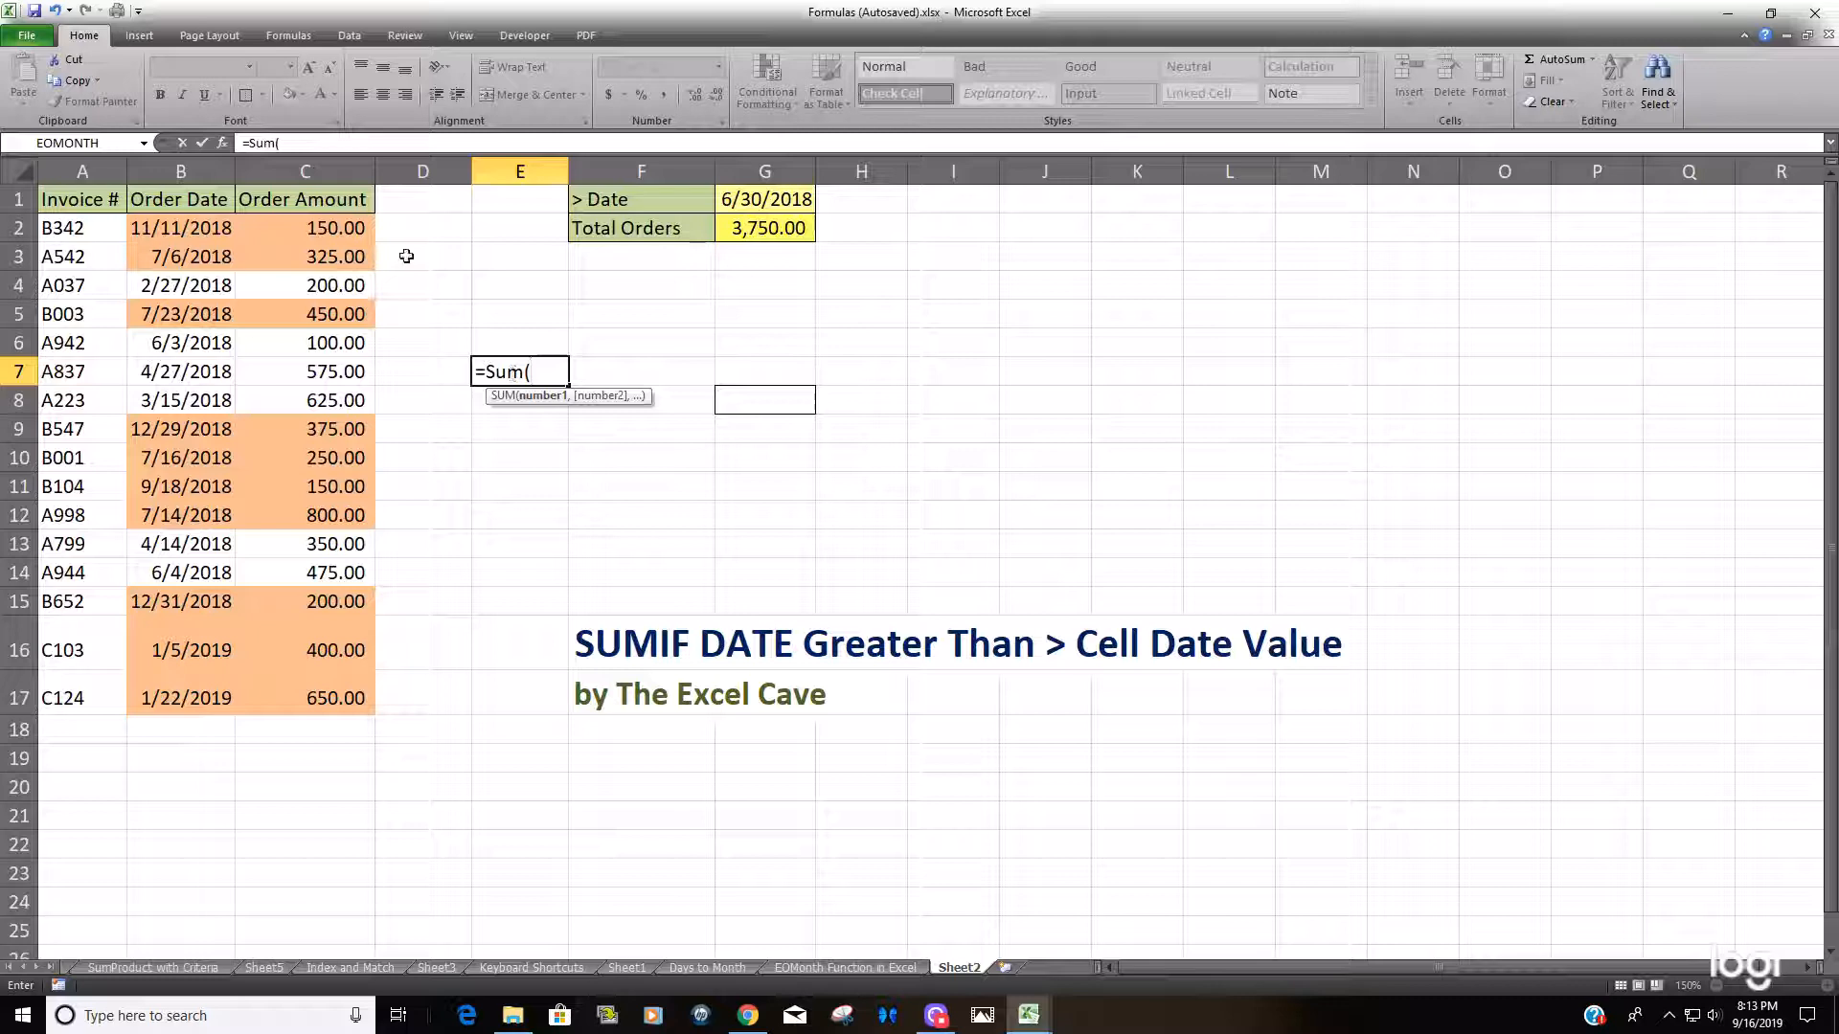
click(305, 228)
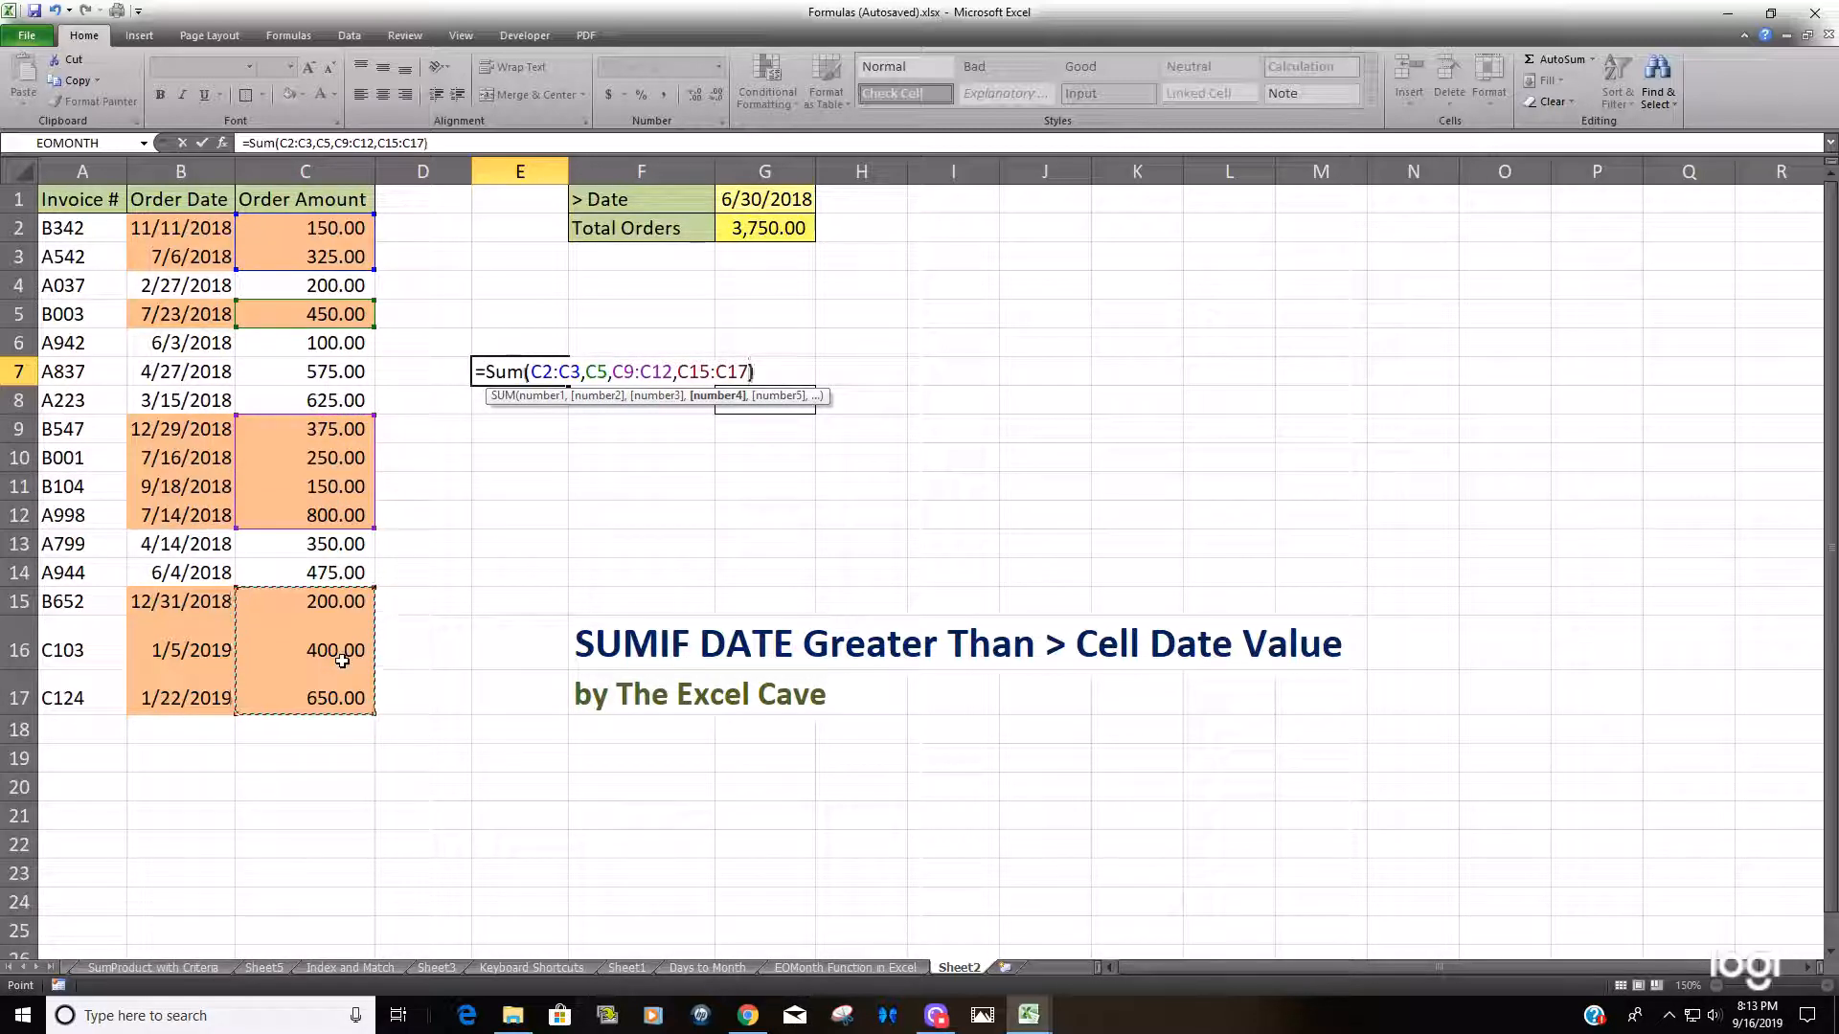
key(Return)
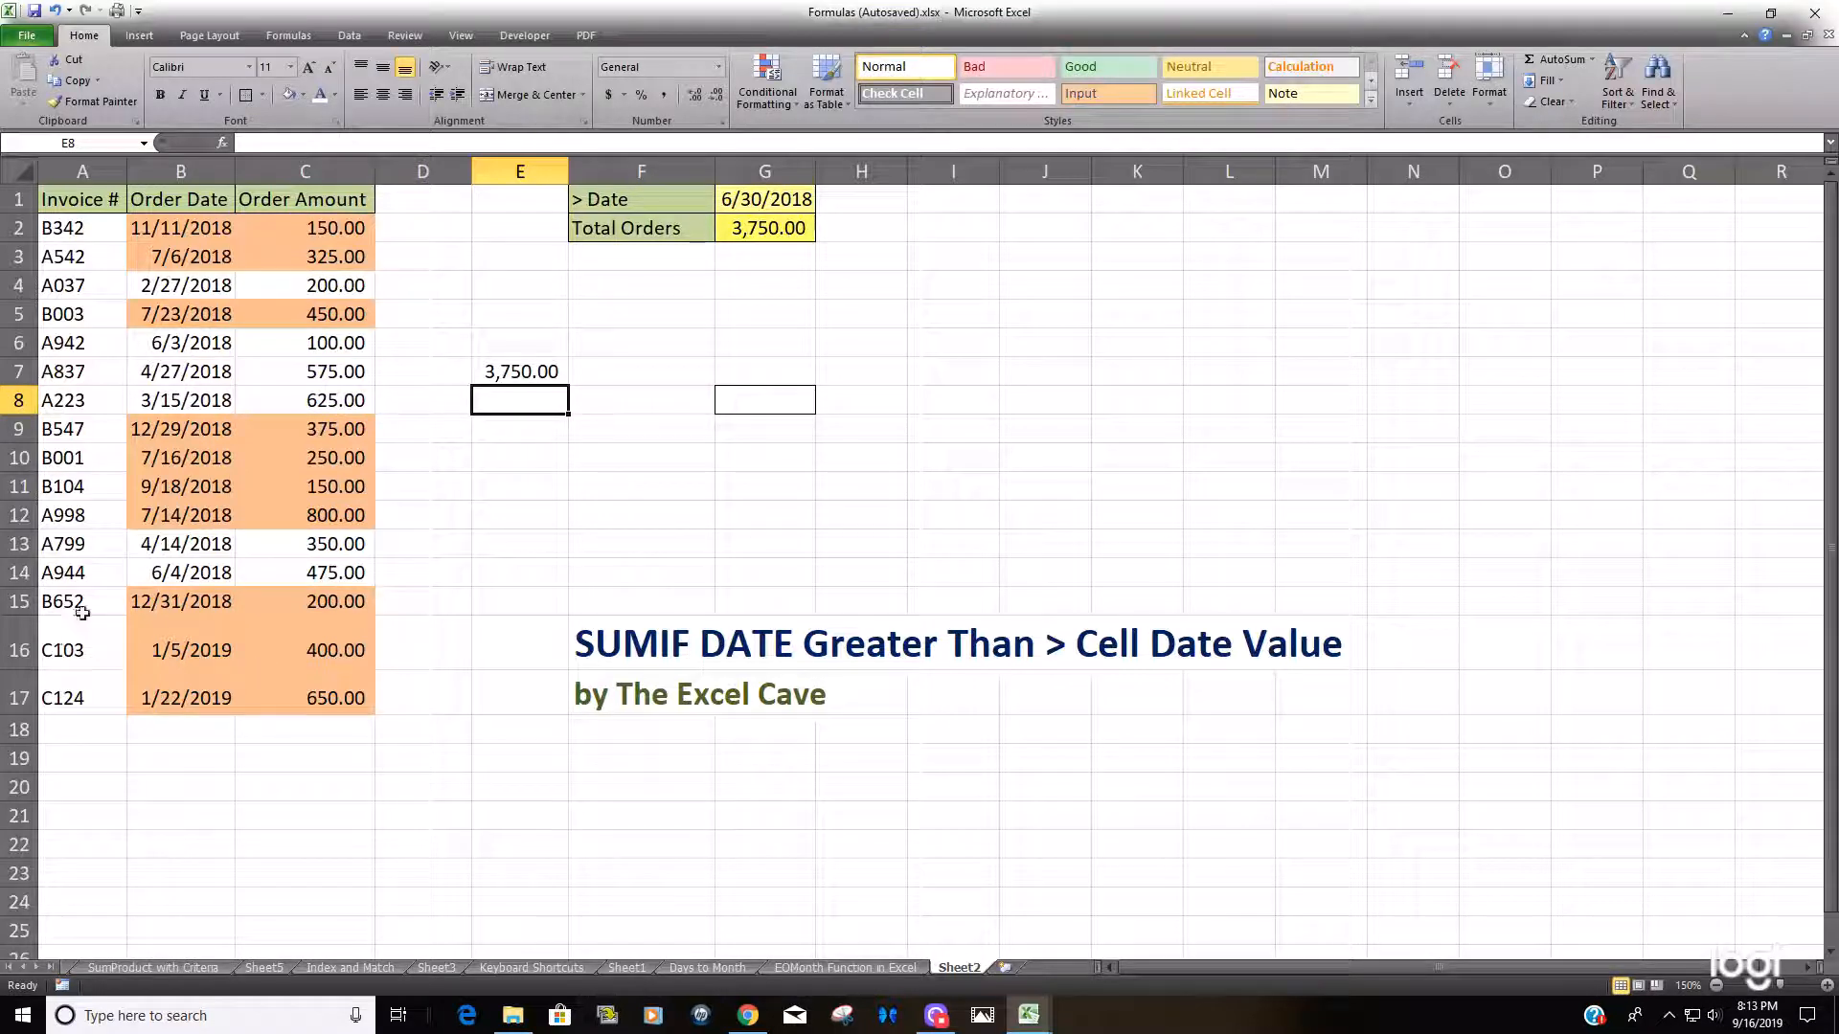
click(519, 371)
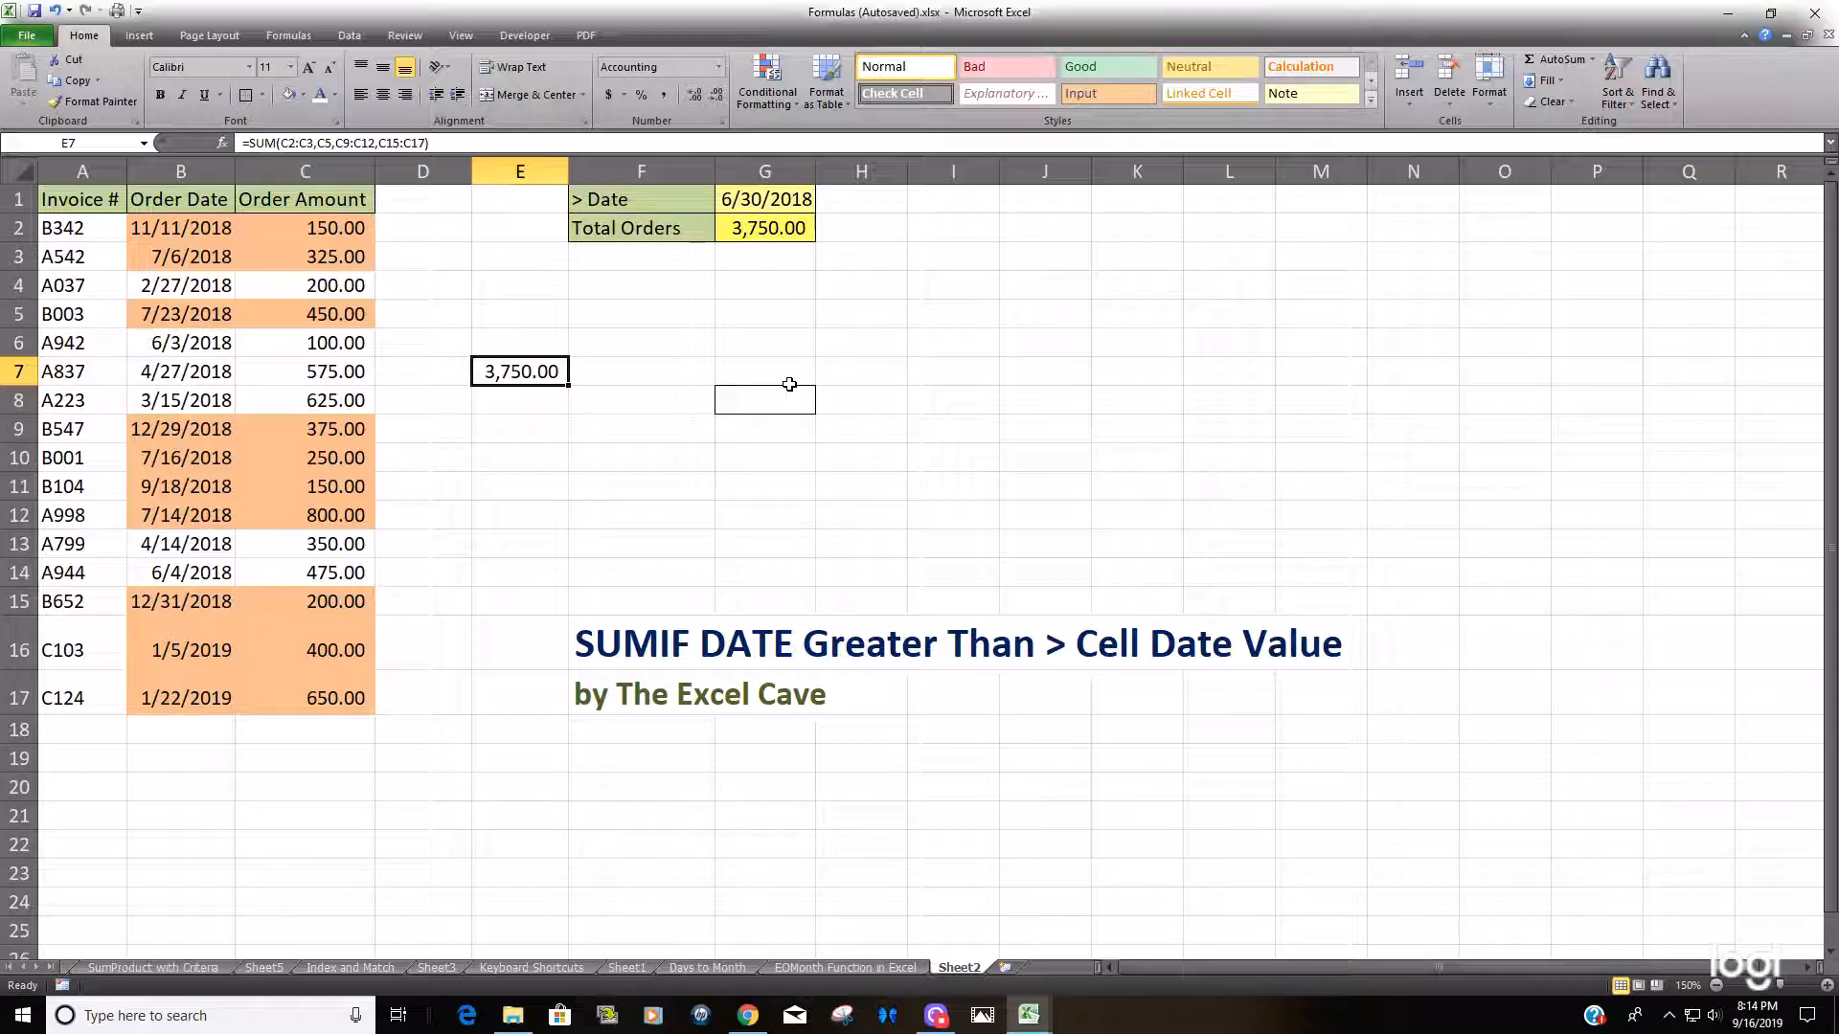
mouse_move(787, 244)
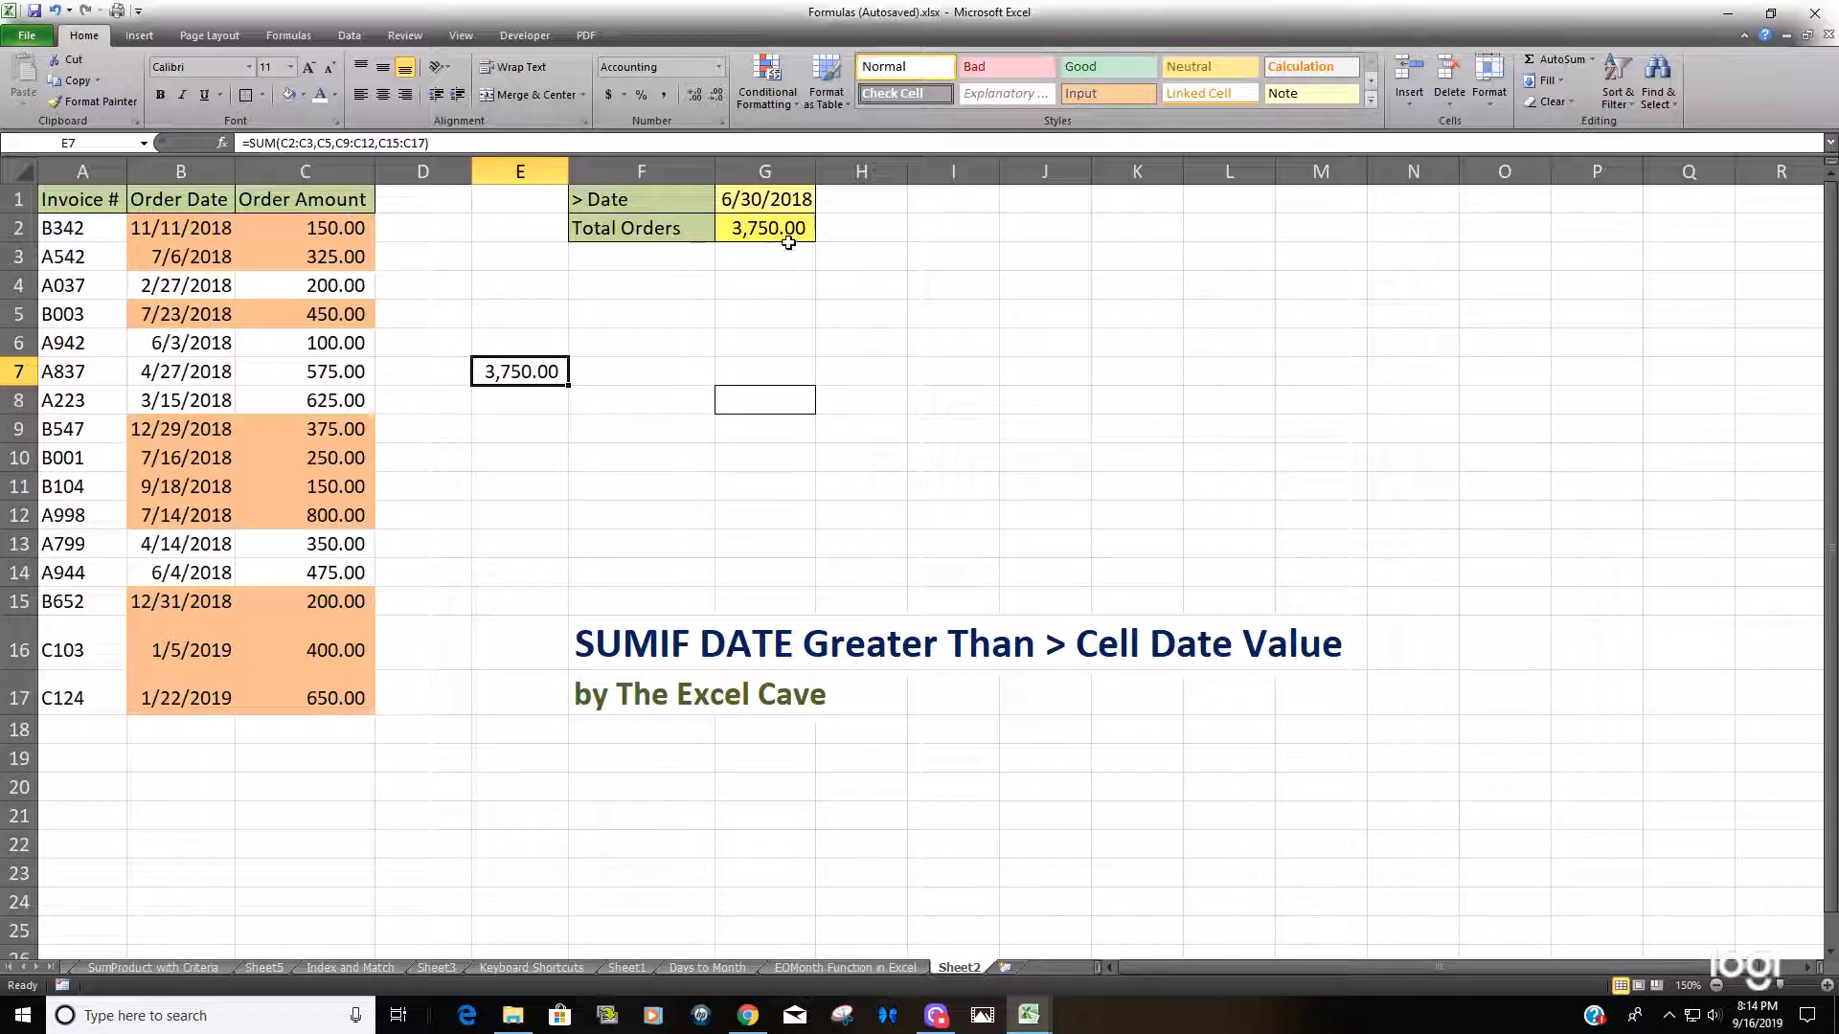
double_click(765, 228)
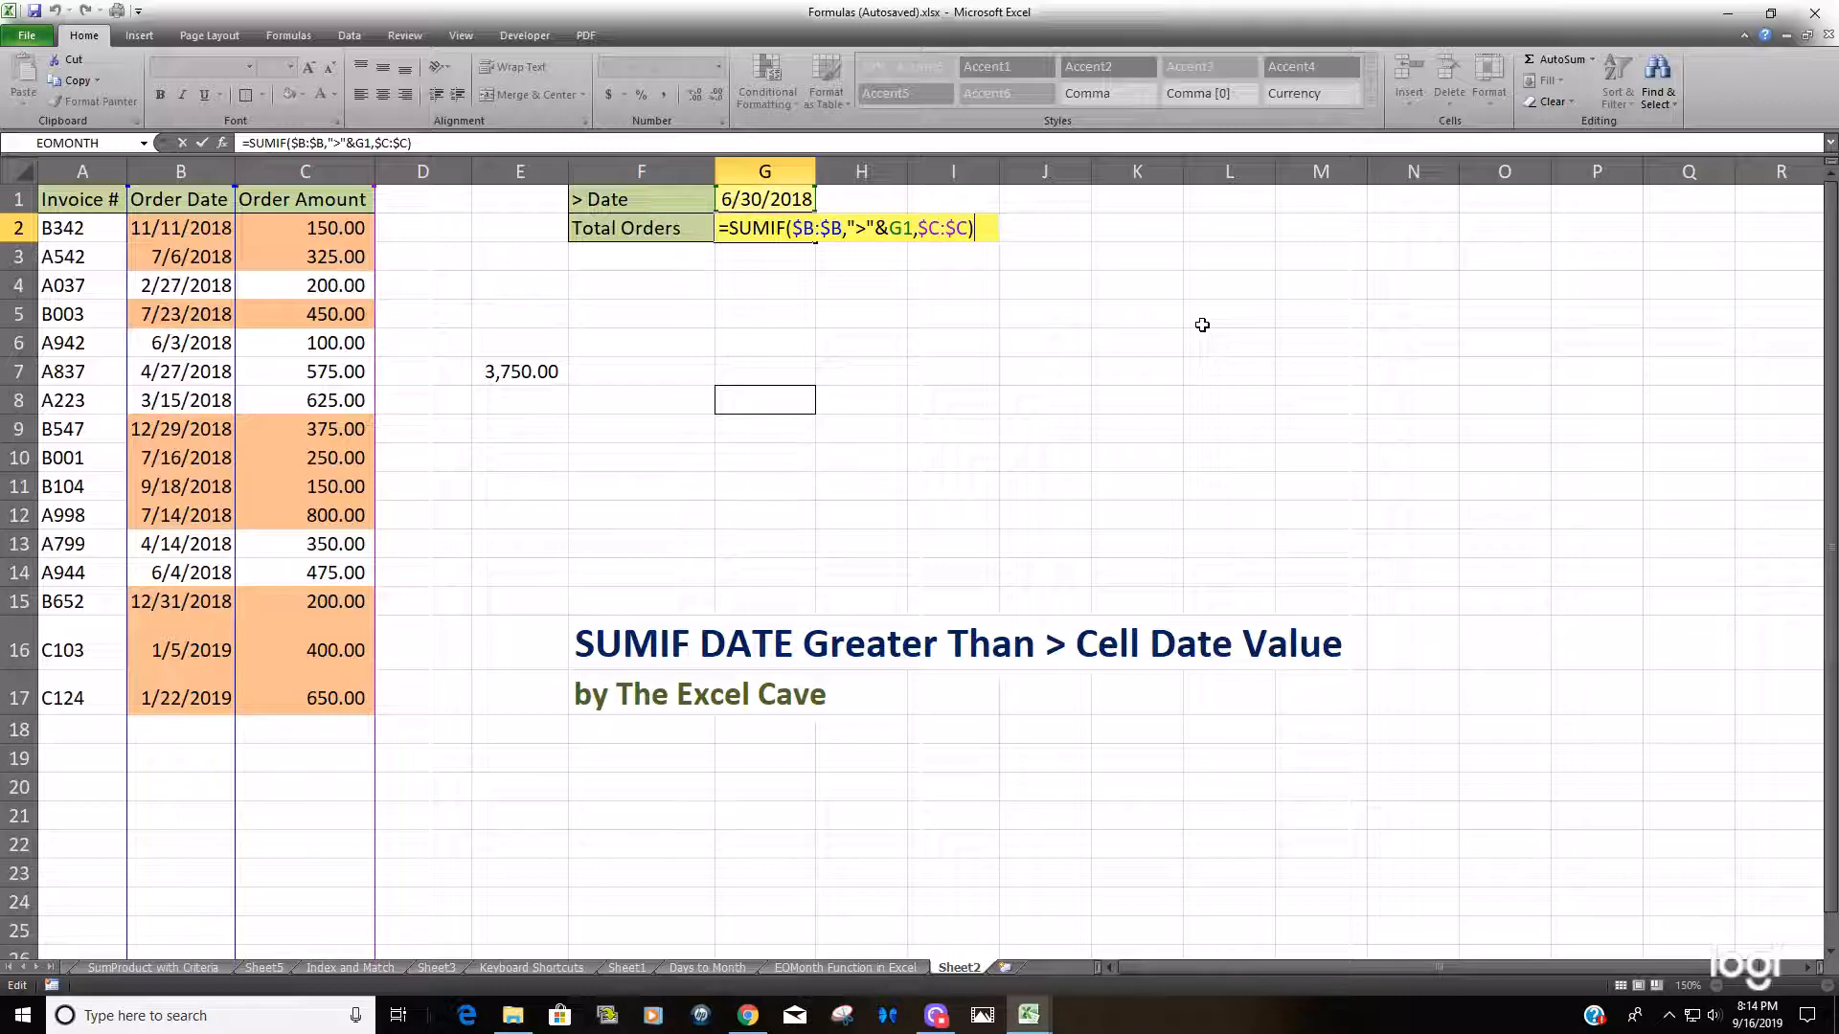
key(Return)
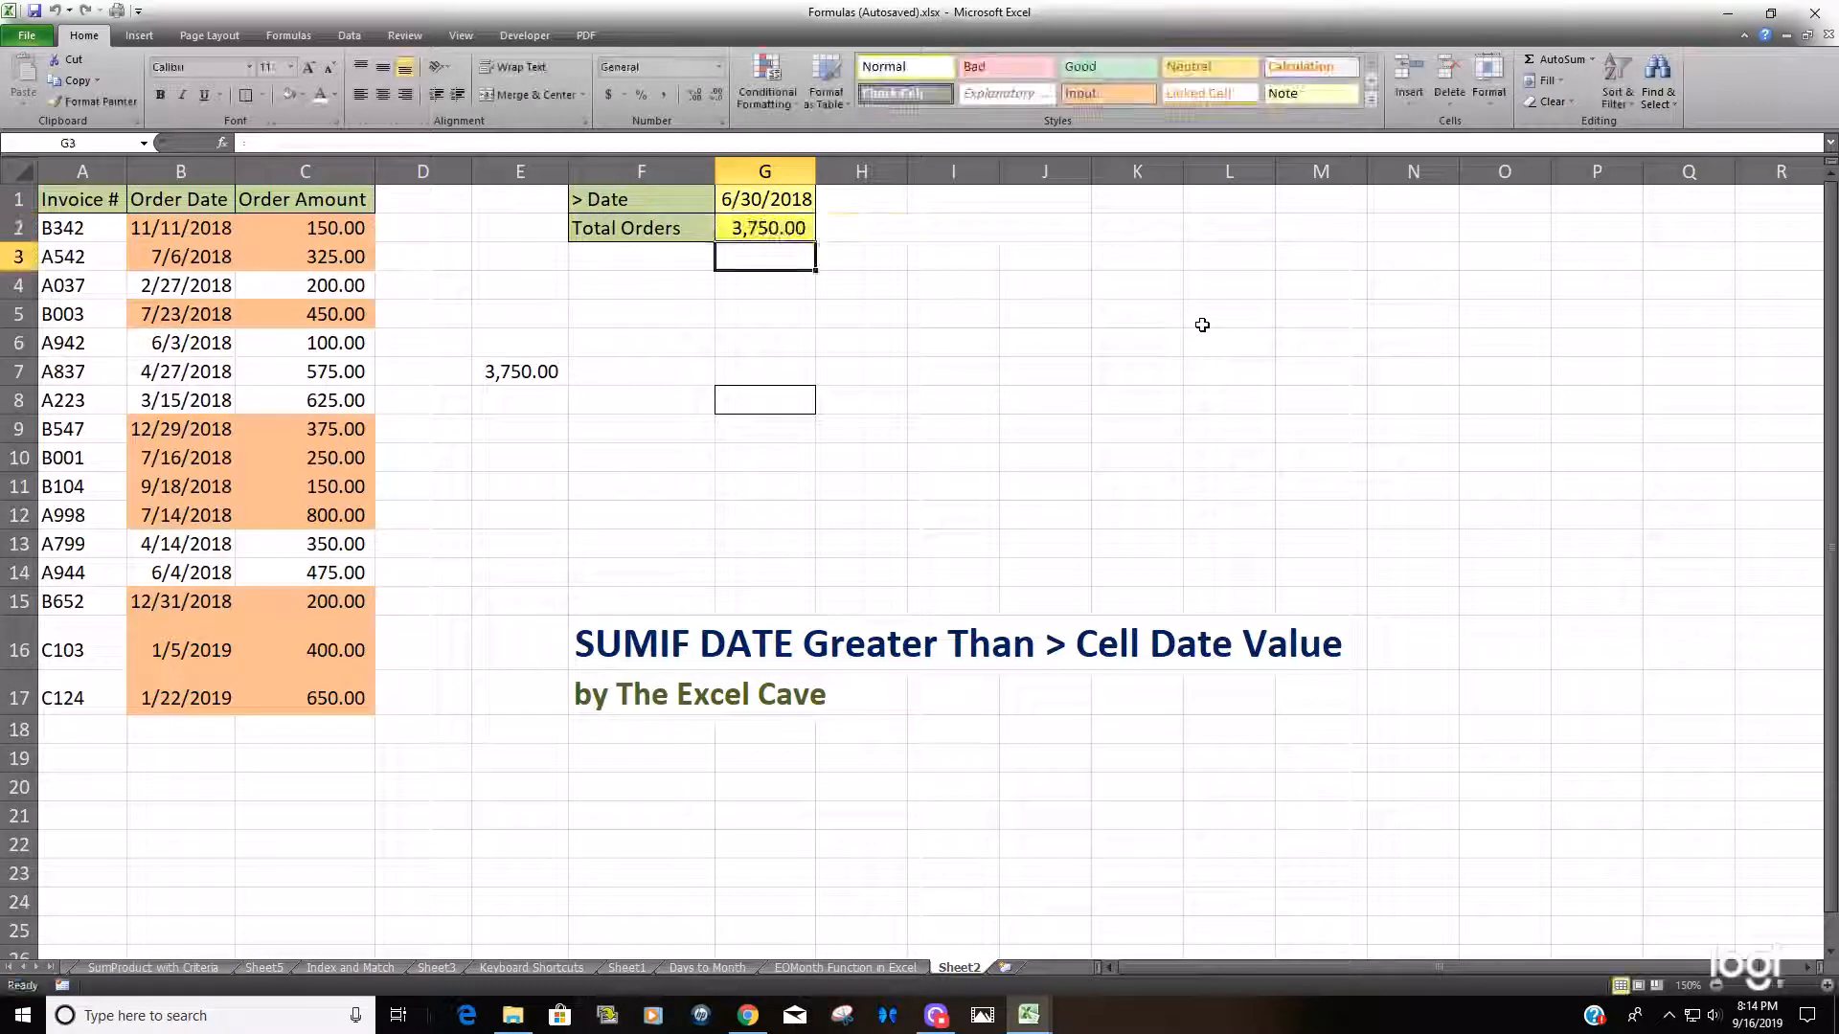